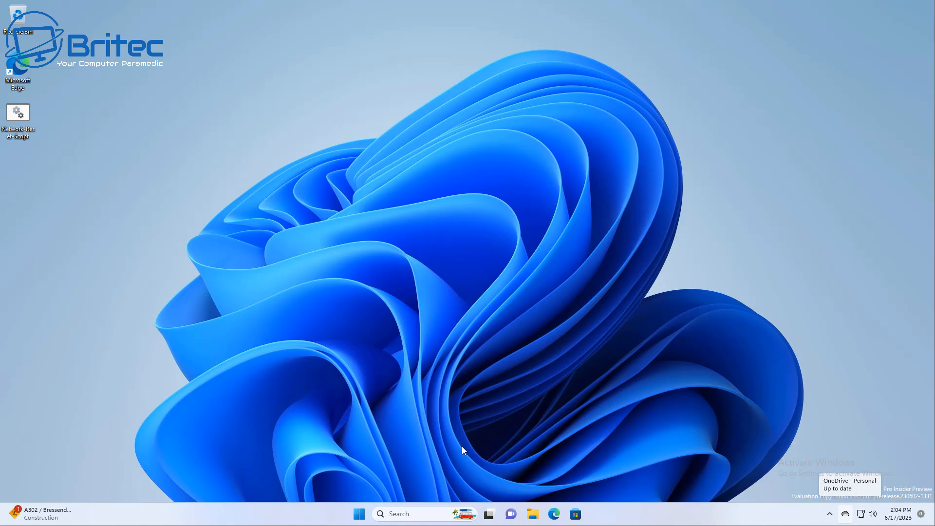
pyautogui.moveTo(361, 405)
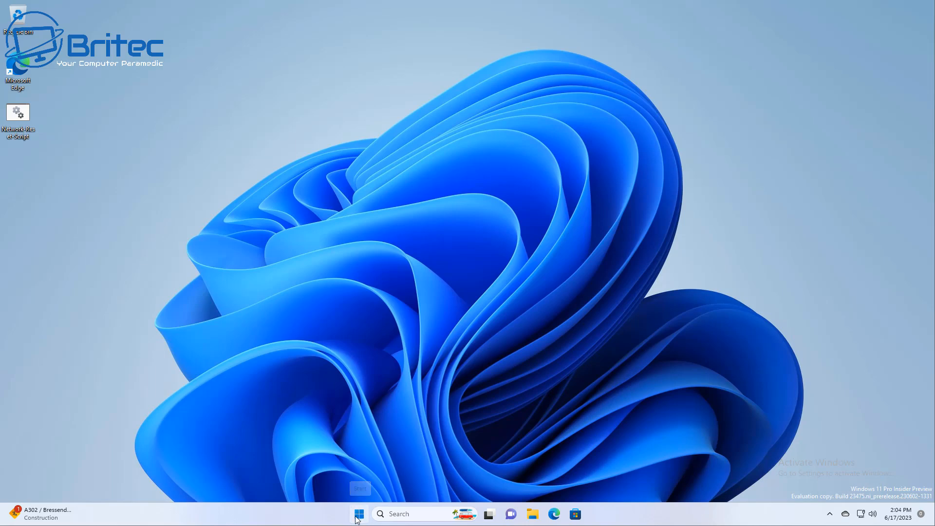
# Launch Settings from Start and go to the Network & internet page
pyautogui.click(361, 514)
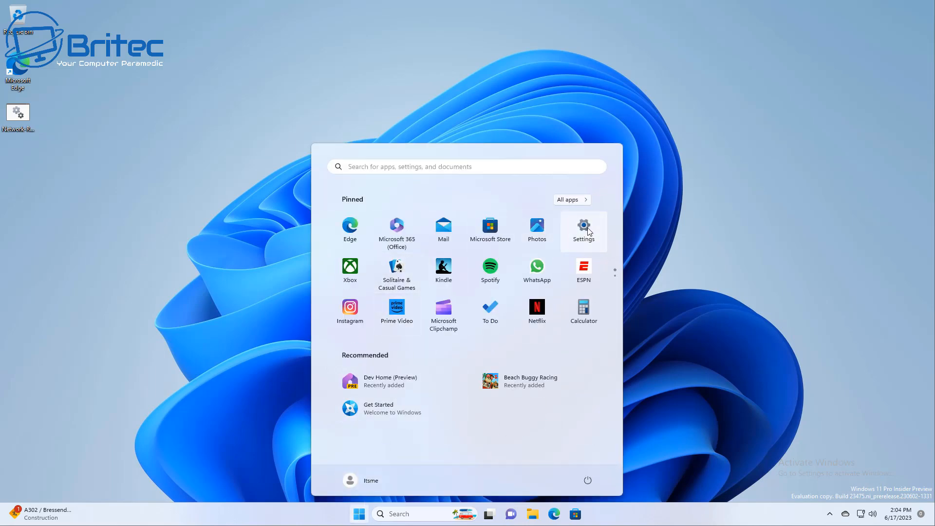
pyautogui.click(583, 227)
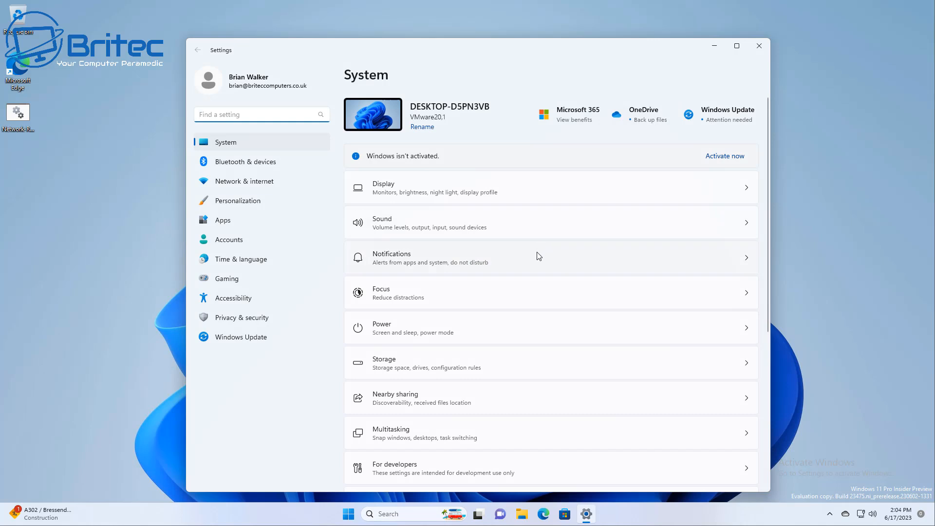
pyautogui.moveTo(512, 281)
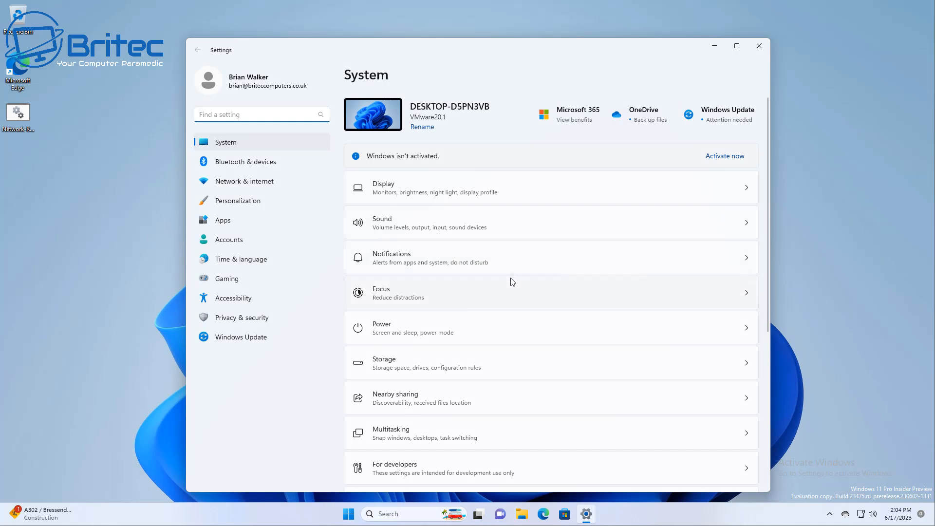
pyautogui.moveTo(483, 312)
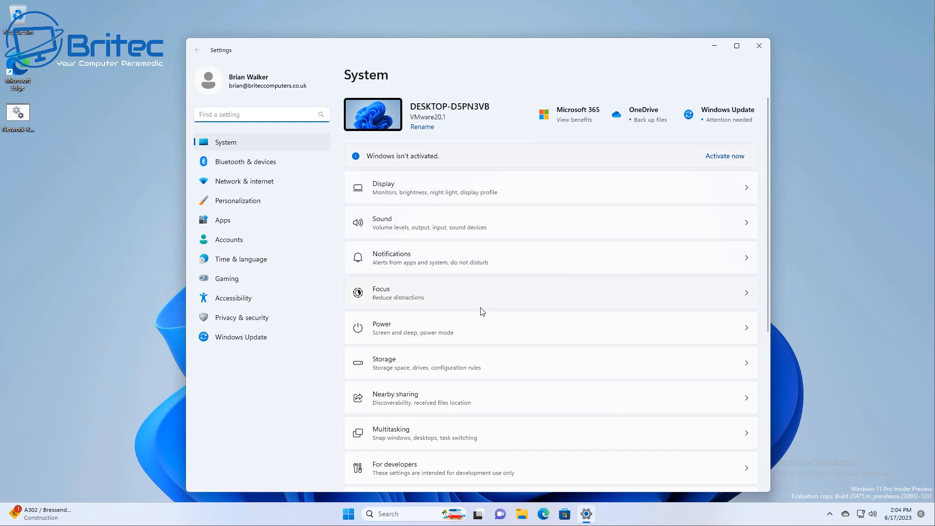
pyautogui.moveTo(246, 185)
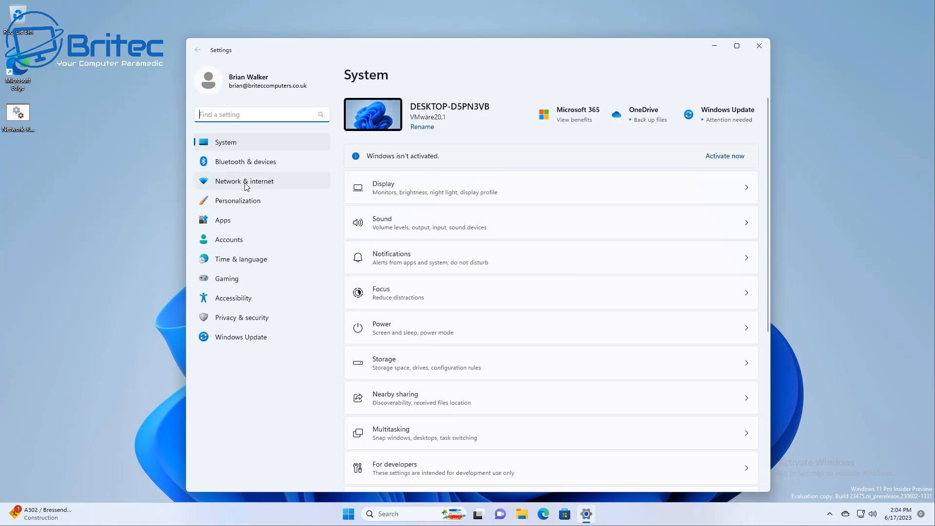
pyautogui.click(244, 181)
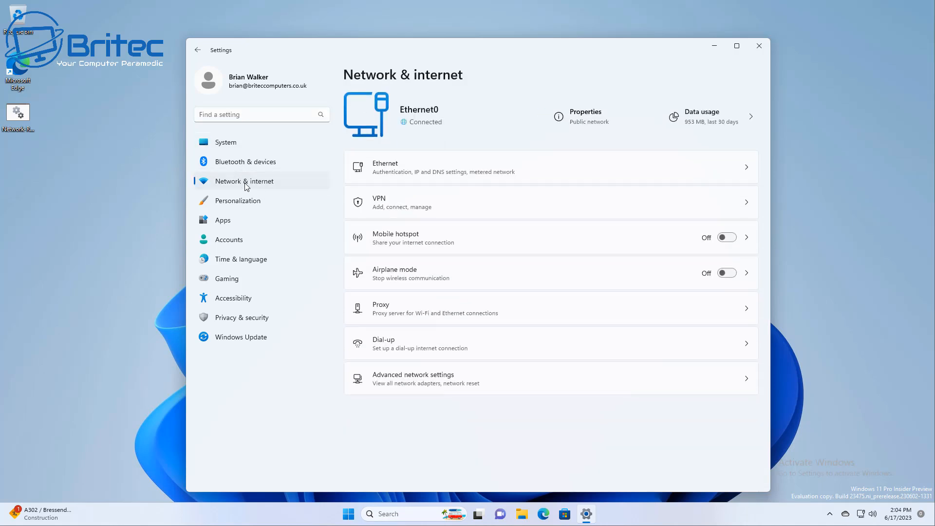
pyautogui.moveTo(431, 179)
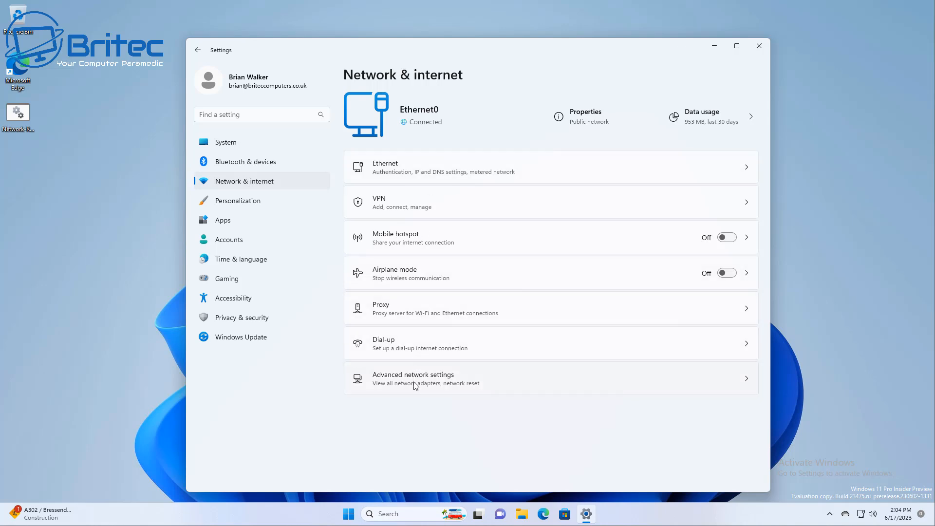
# Go through Advanced network settings to the Network reset page
pyautogui.click(413, 379)
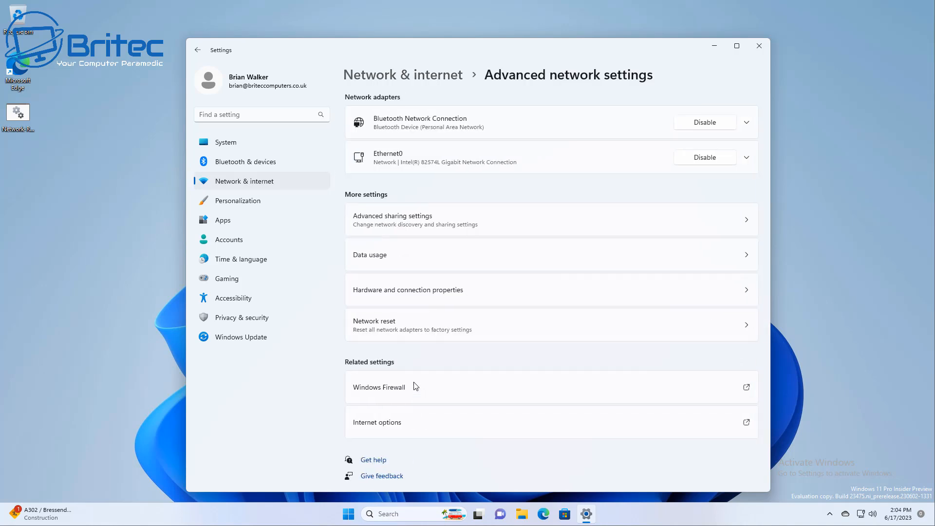
pyautogui.moveTo(424, 171)
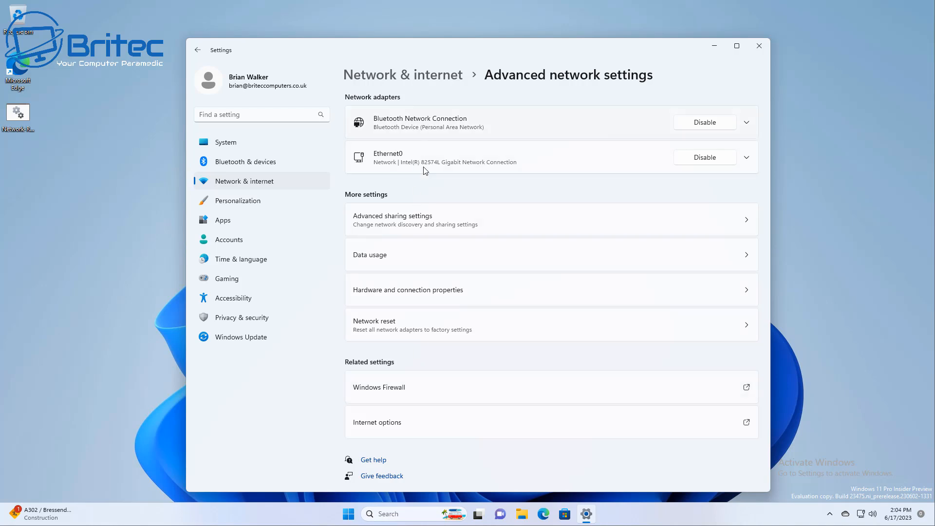
pyautogui.moveTo(633, 329)
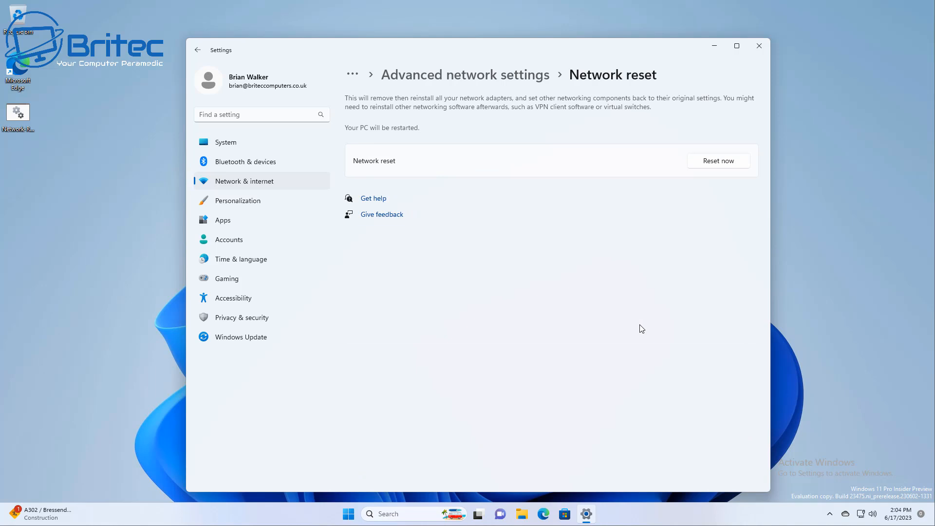
pyautogui.moveTo(740, 165)
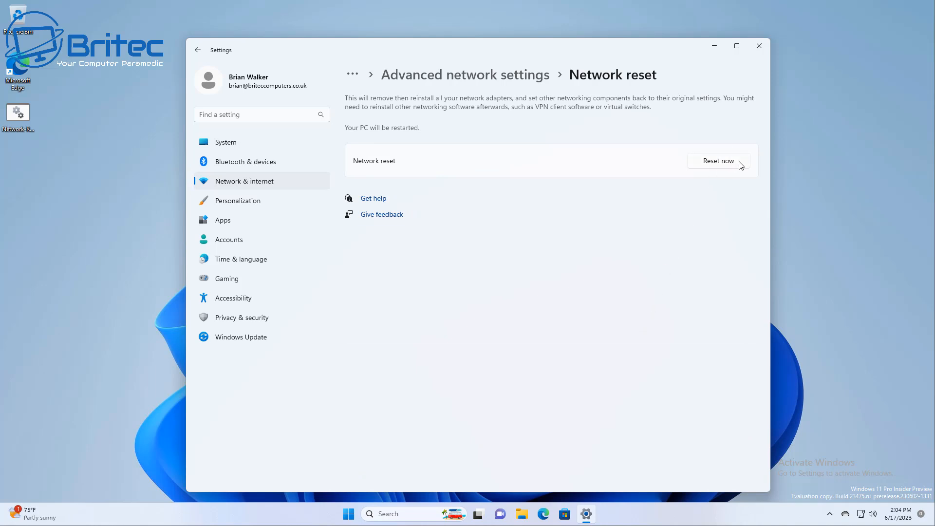
pyautogui.moveTo(376, 100)
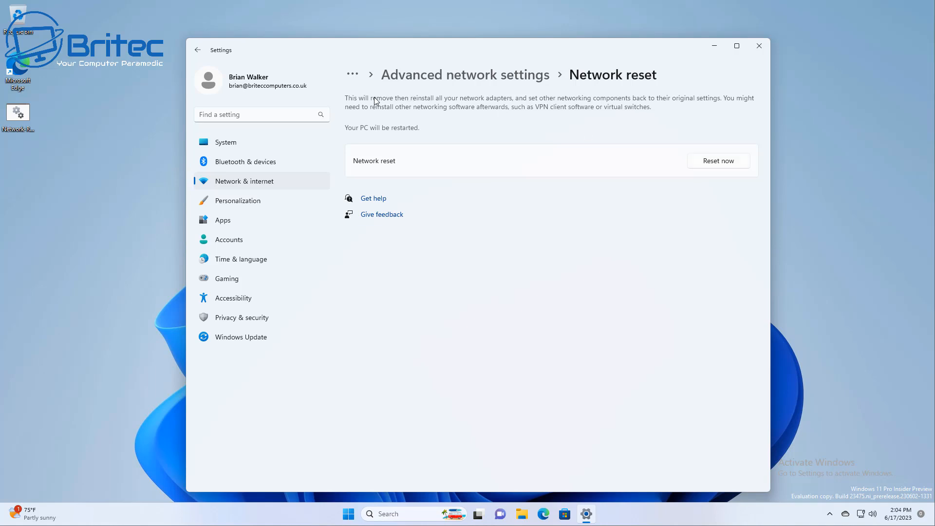
pyautogui.moveTo(505, 105)
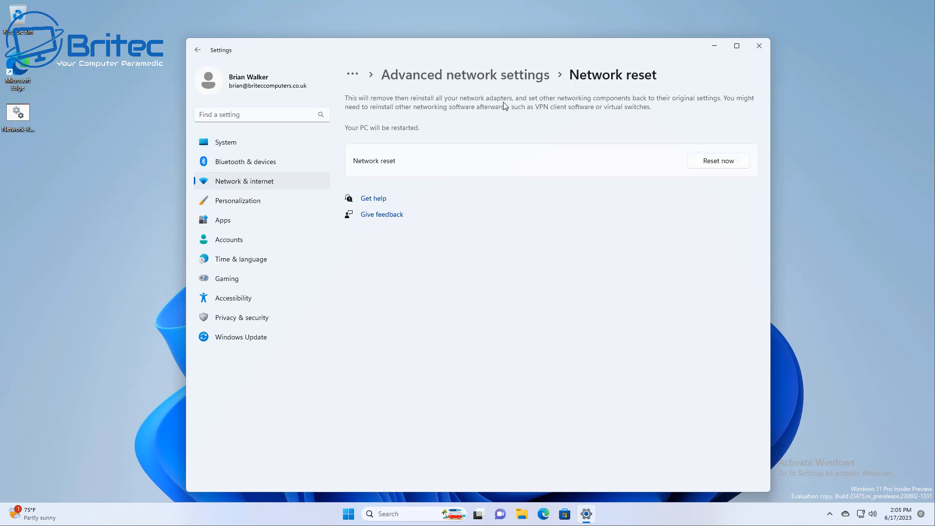
pyautogui.moveTo(657, 106)
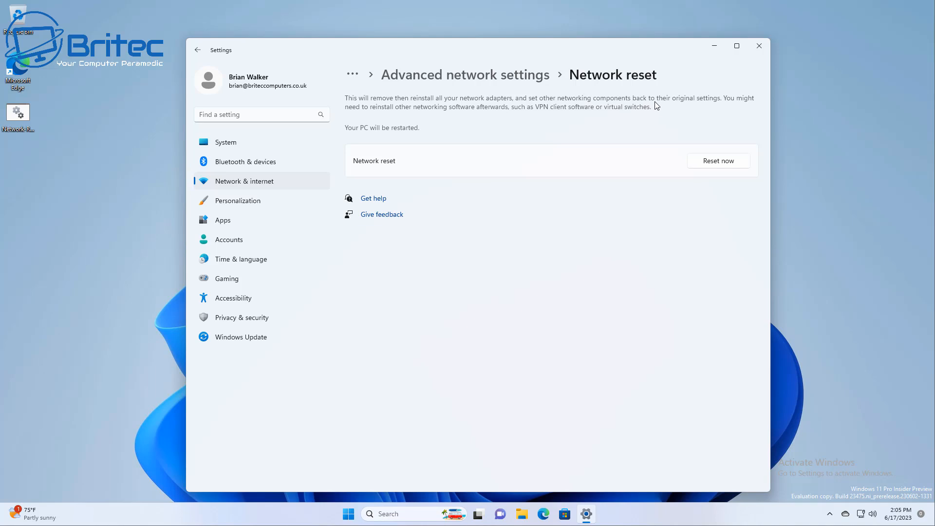
pyautogui.moveTo(437, 124)
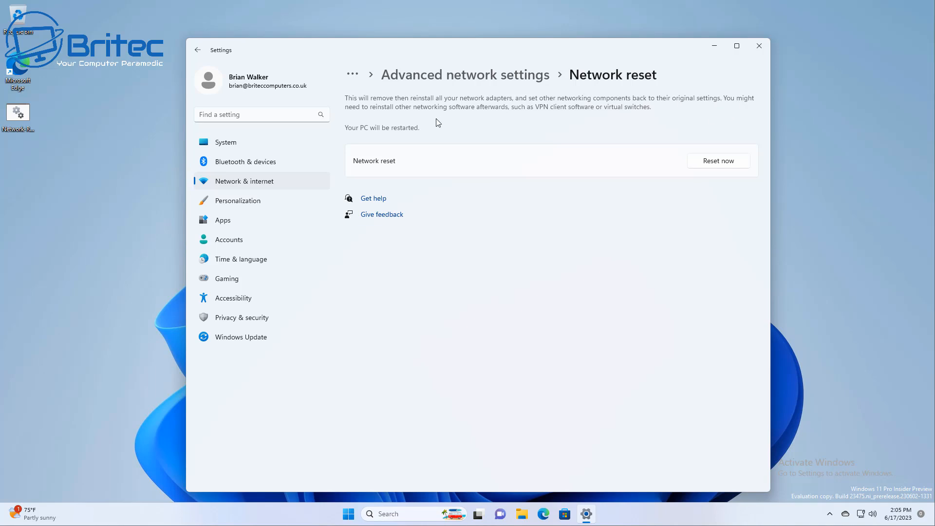
pyautogui.moveTo(553, 117)
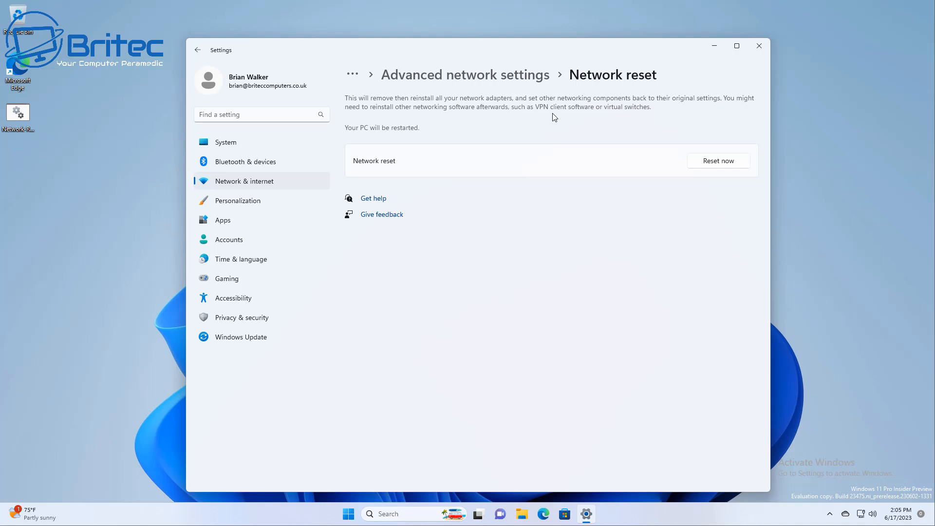
pyautogui.moveTo(672, 131)
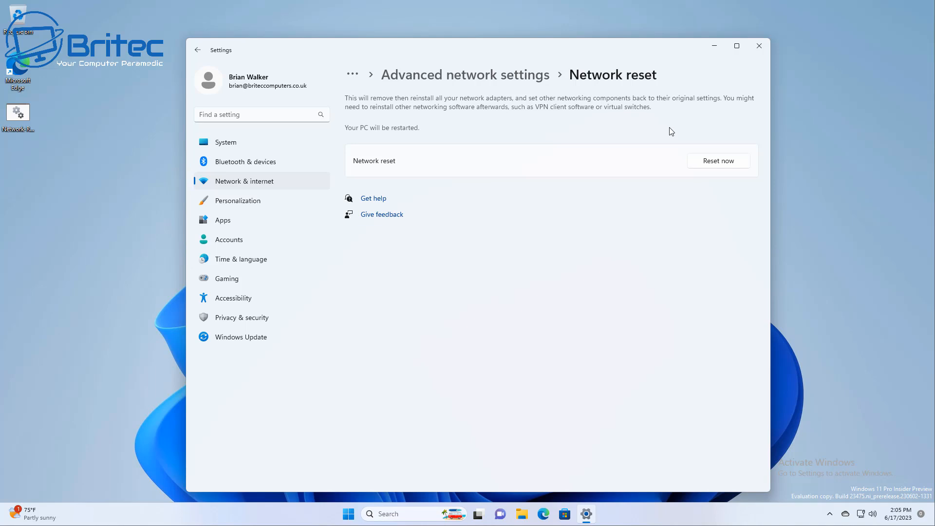
pyautogui.click(718, 161)
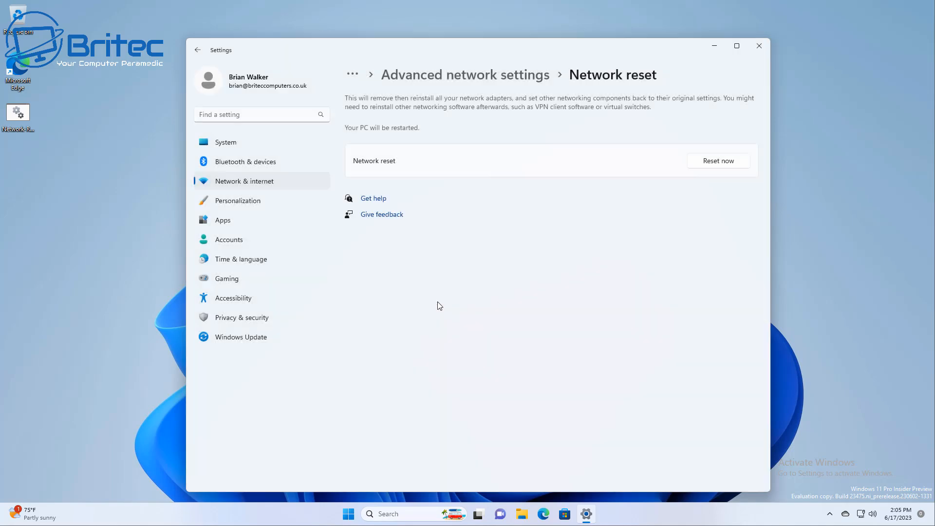
# Run Reset now, confirm with Yes and dismiss the sign-out notice
pyautogui.click(719, 161)
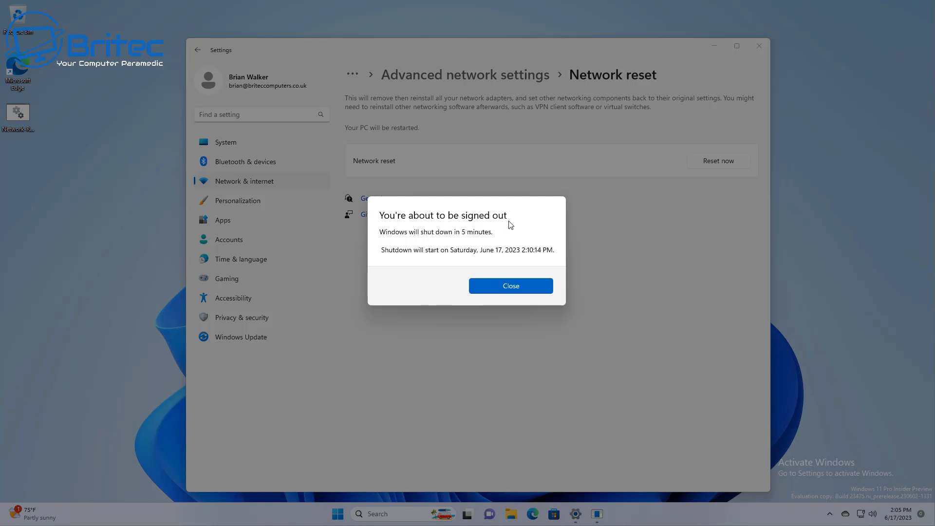
pyautogui.click(510, 287)
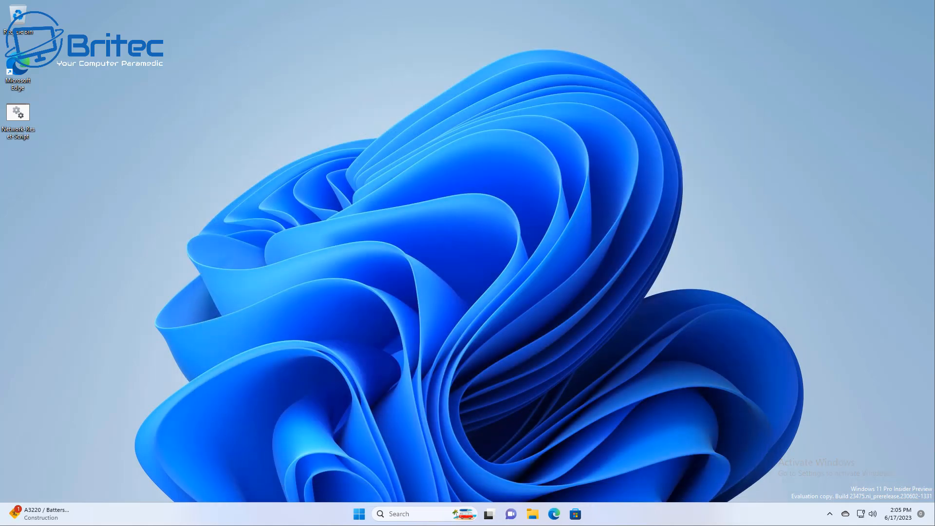
# Restart the PC from the Start menu's Power options to finish the reset
pyautogui.click(361, 514)
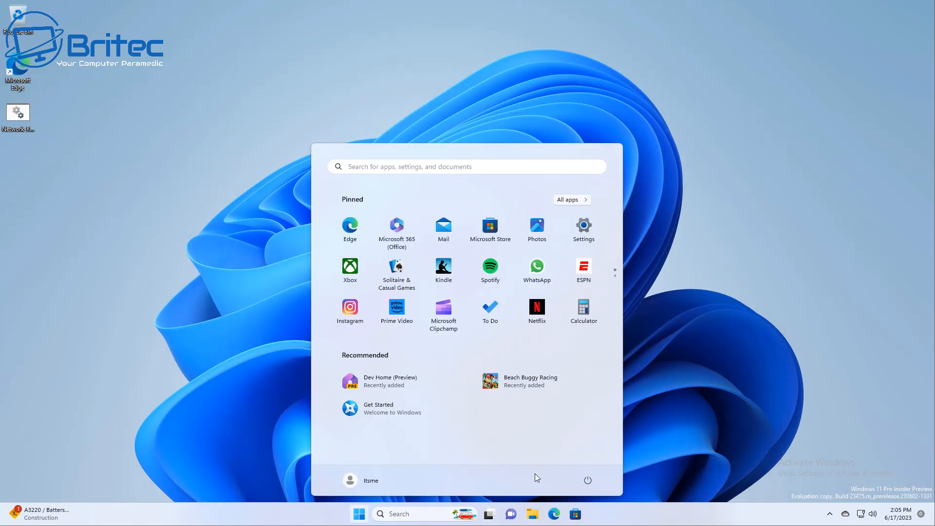
pyautogui.click(587, 480)
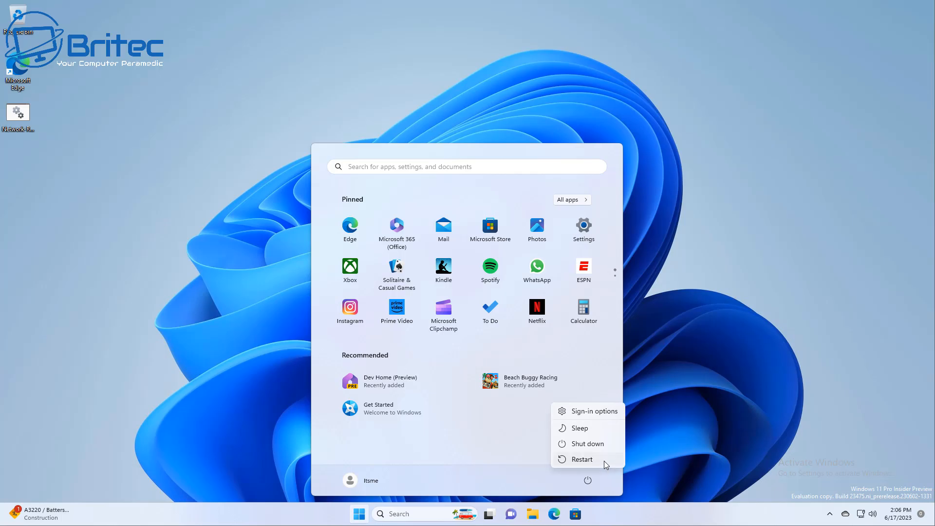
pyautogui.click(581, 459)
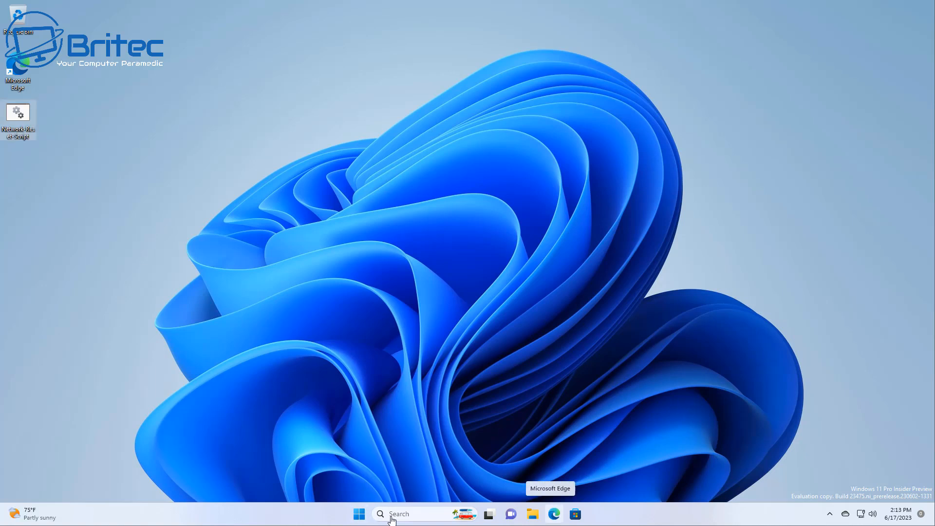
# Search cmd, run Command Prompt as administrator, approve UAC and centre the window
pyautogui.write('cmd')
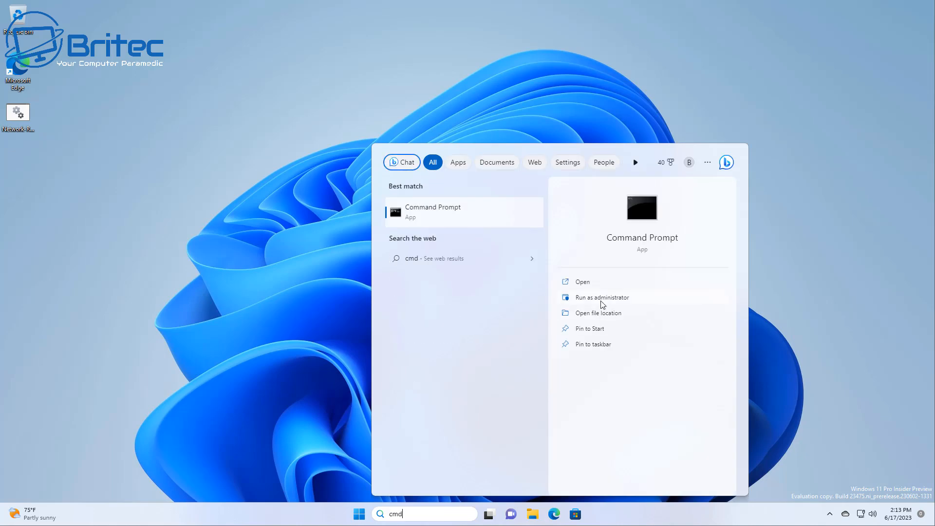
pyautogui.click(601, 297)
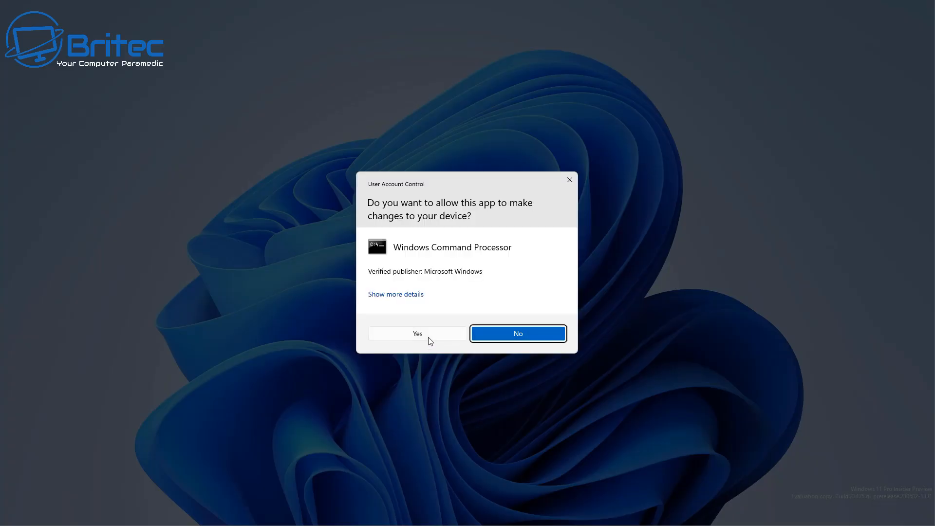
pyautogui.click(417, 333)
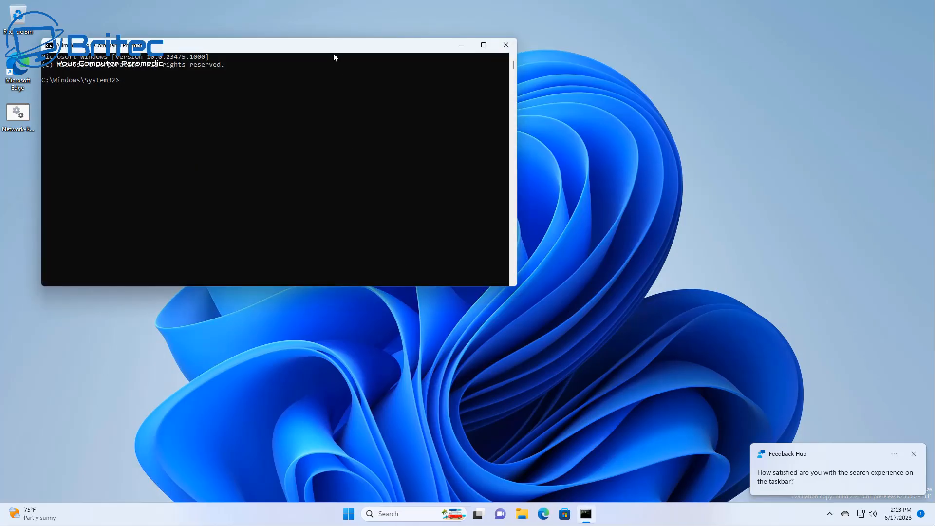
pyautogui.moveTo(274, 45); pyautogui.dragTo(462, 114)
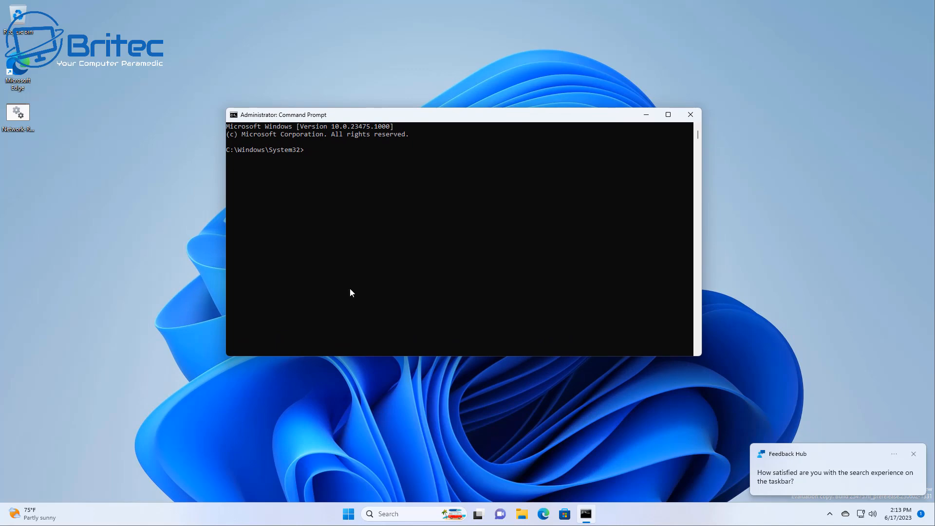
pyautogui.moveTo(343, 295)
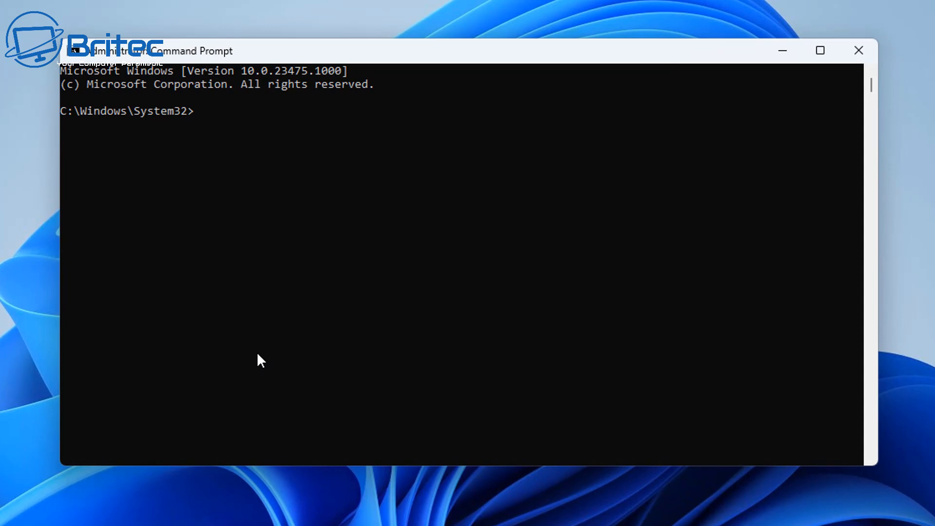
# Run netsh winsock reset to reset the Winsock catalog
pyautogui.write('net')
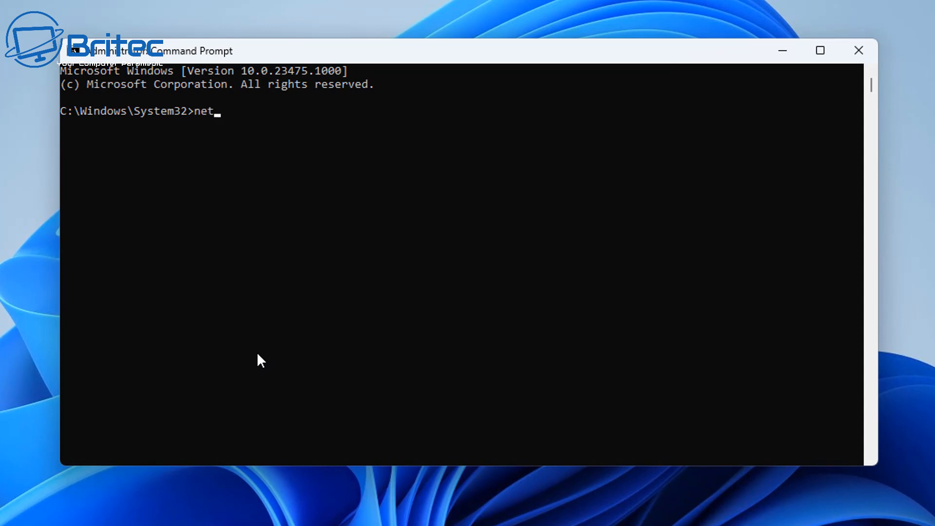
pyautogui.write('sh winsock')
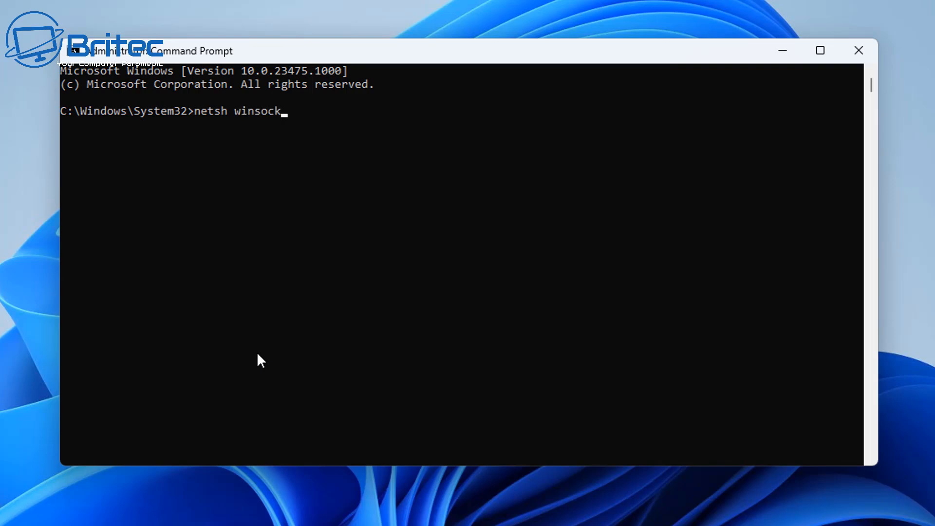
pyautogui.write('reset')
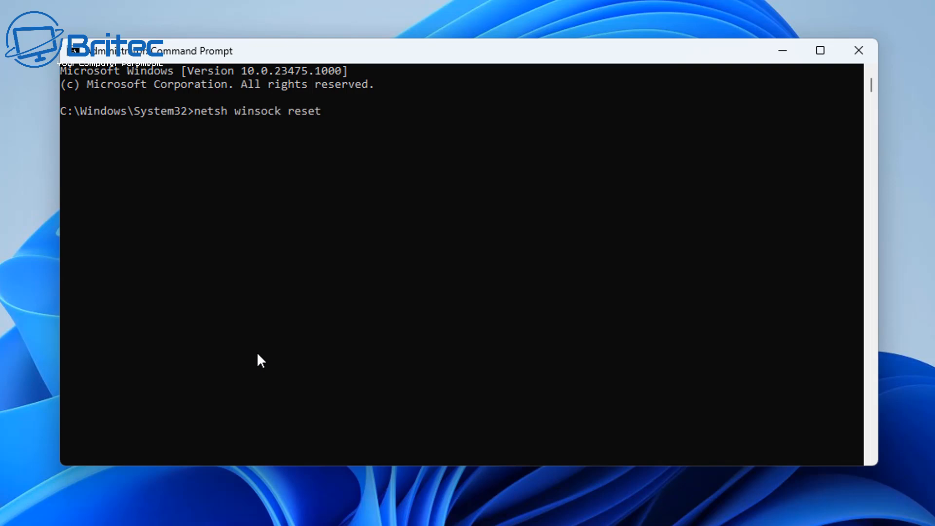
pyautogui.press('Enter')
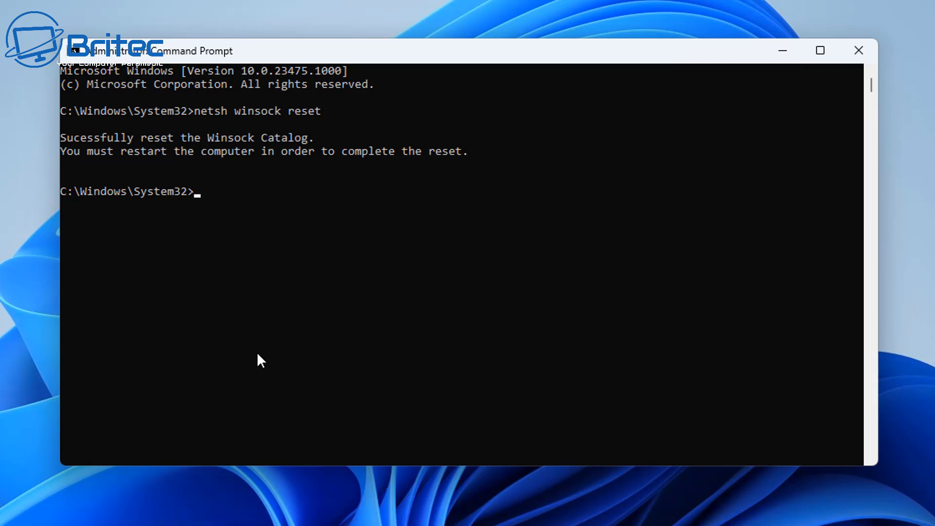
# Run ipconfig /release then ipconfig /renew so Ethernet0 gets 192.168.37.133
pyautogui.write('ipconfi')
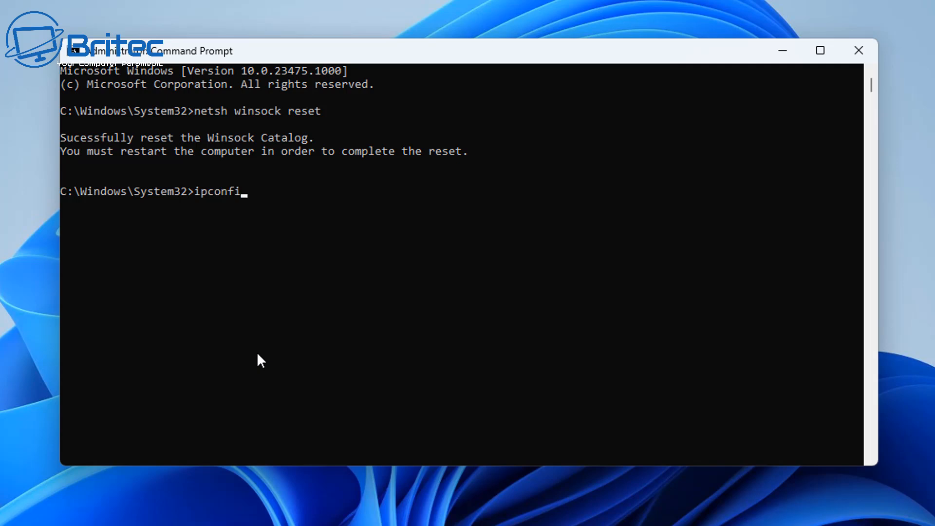
pyautogui.write('g')
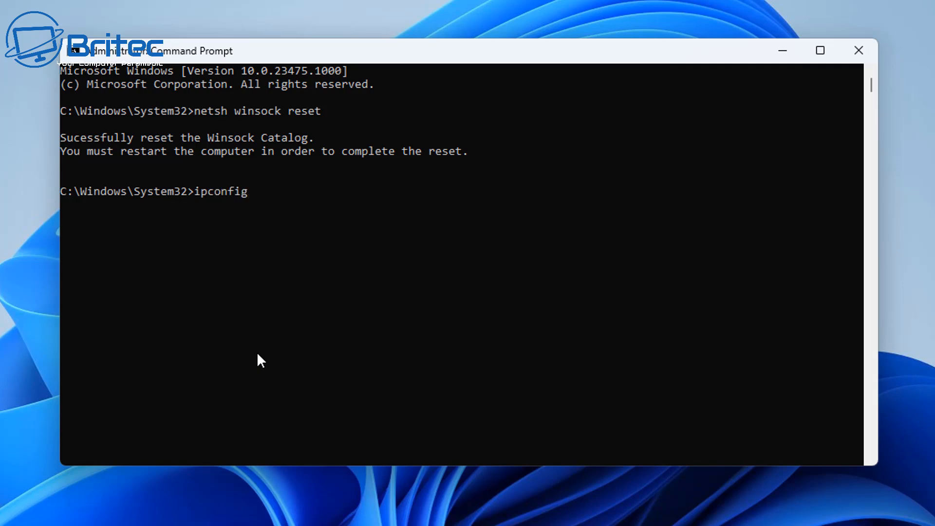
pyautogui.write('/')
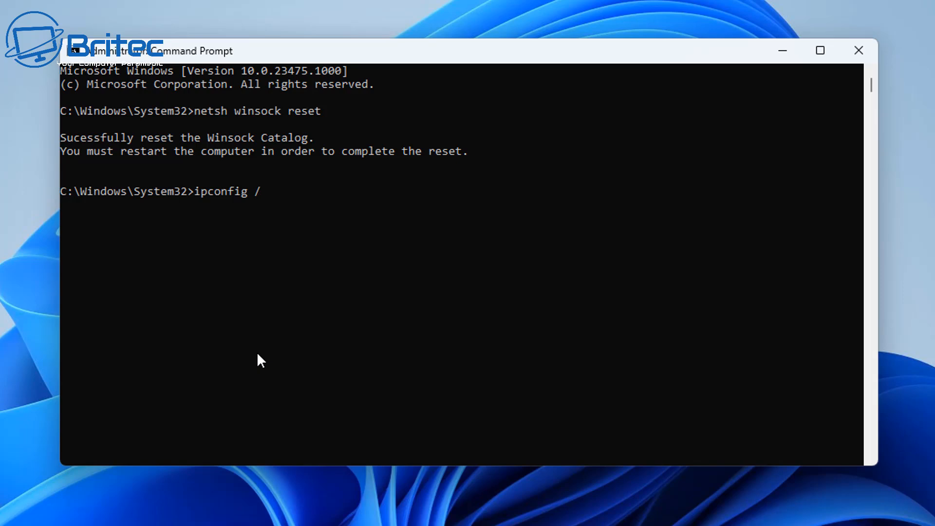
pyautogui.write('release')
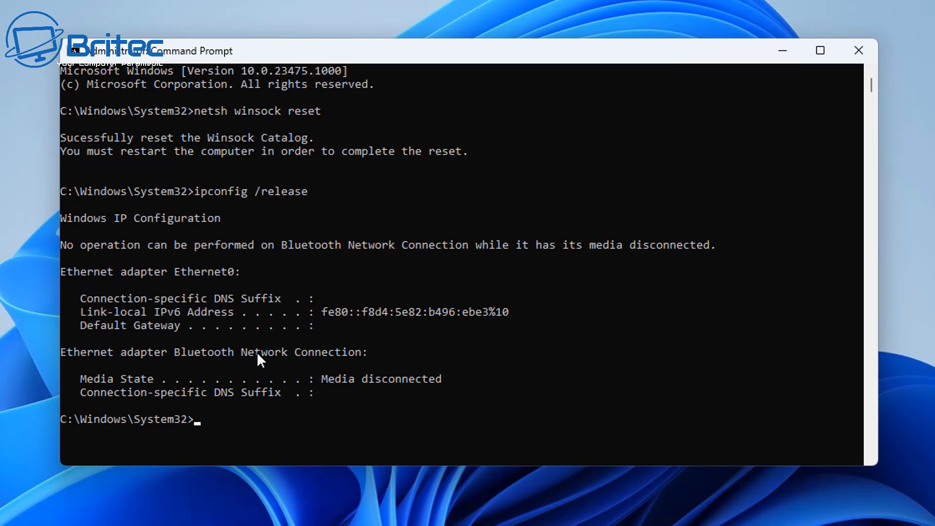
pyautogui.write('ipconfig /release')
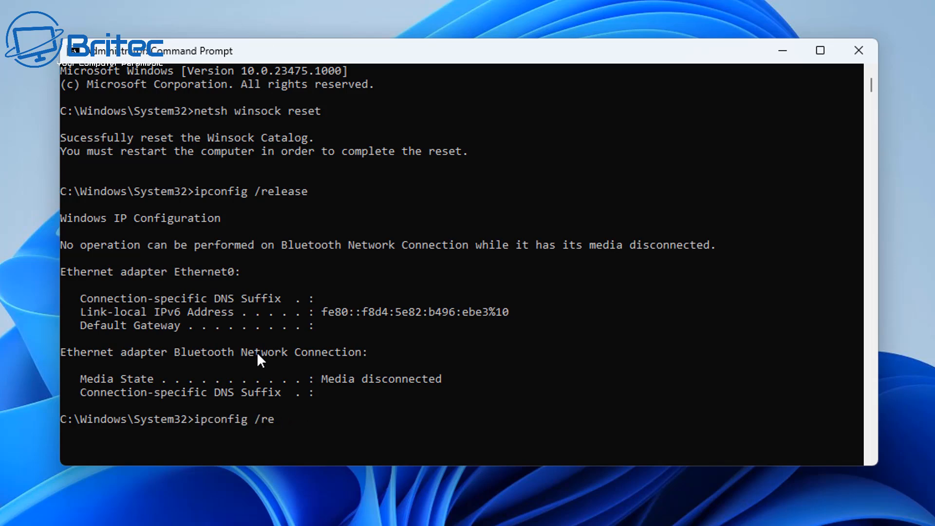
pyautogui.write('n')
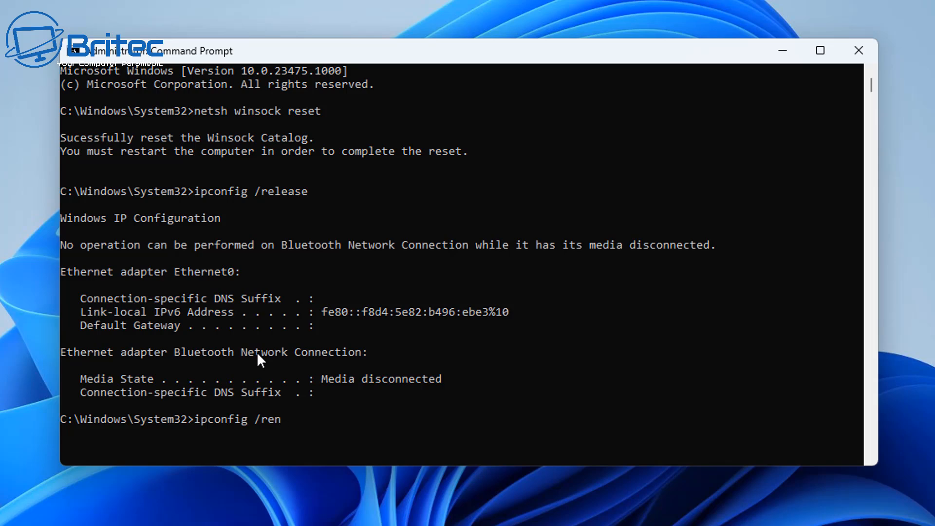
pyautogui.write('ew')
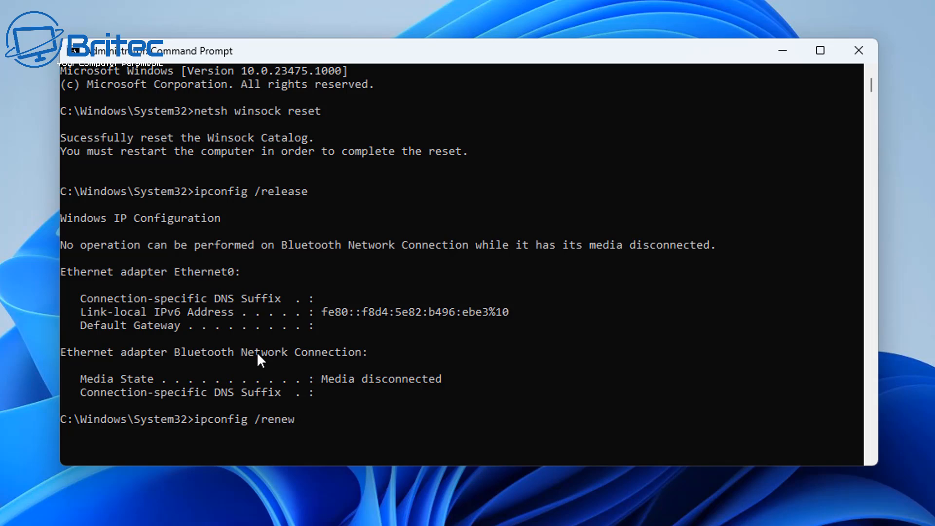
pyautogui.press('Enter')
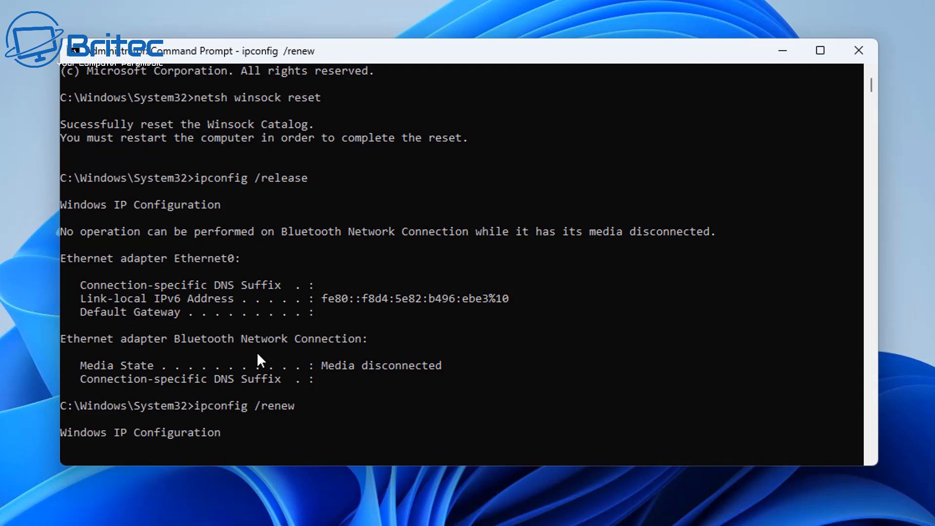
pyautogui.moveTo(432, 423)
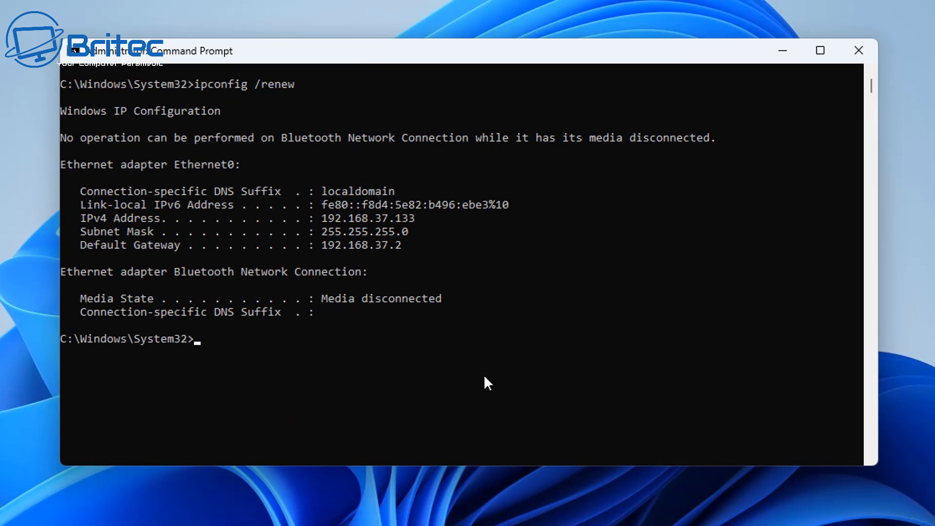
# Run netsh int ip reset all to reset the TCP/IP interface settings
pyautogui.write('nets')
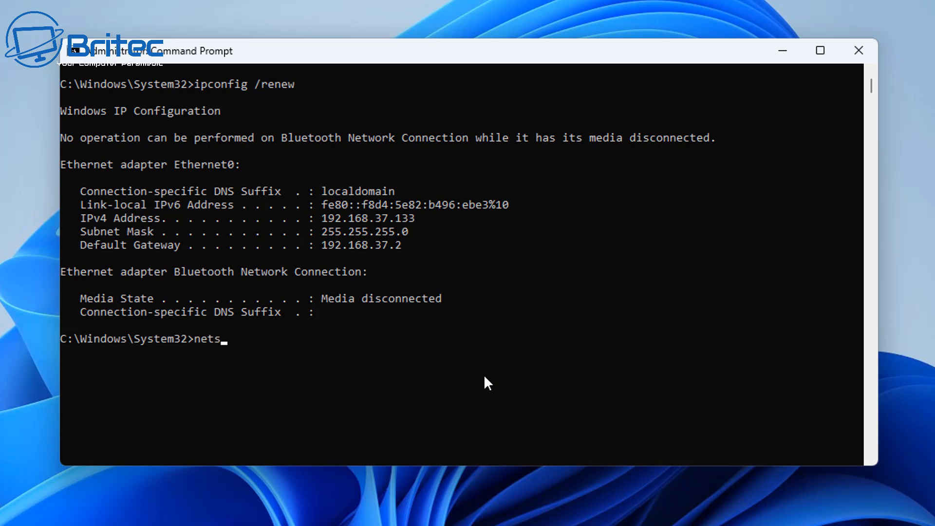
pyautogui.write('h')
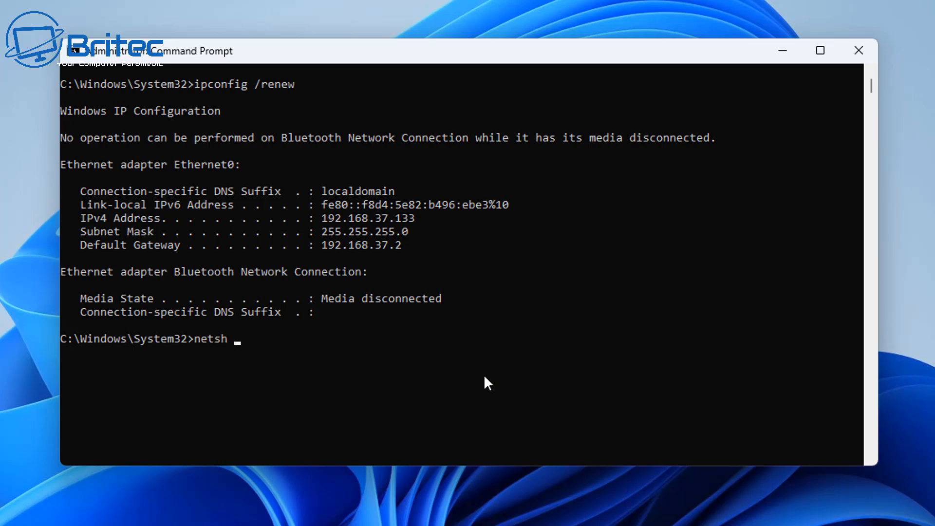
pyautogui.write('int')
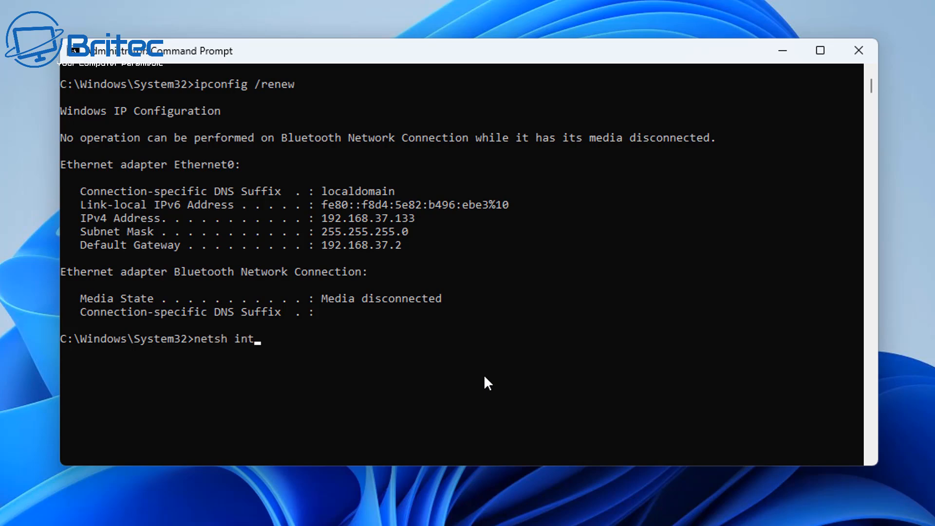
pyautogui.write('ip')
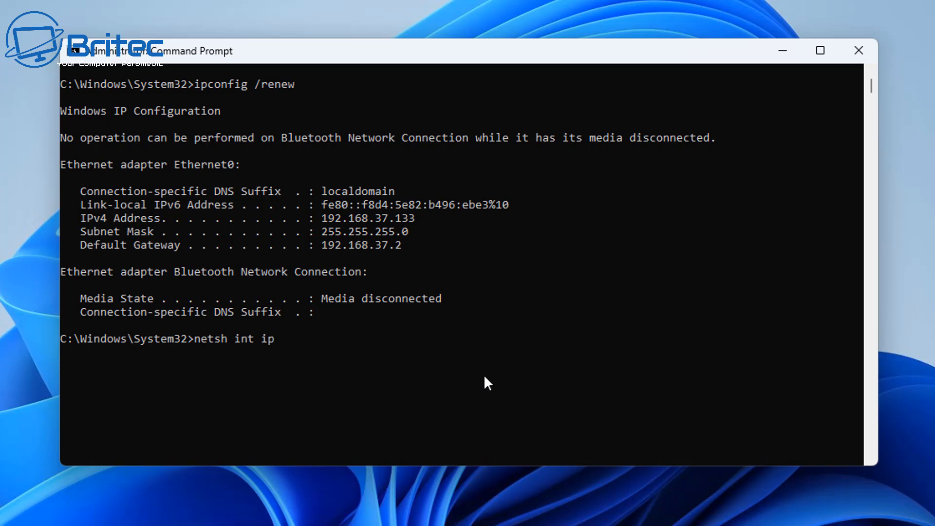
pyautogui.write('reset')
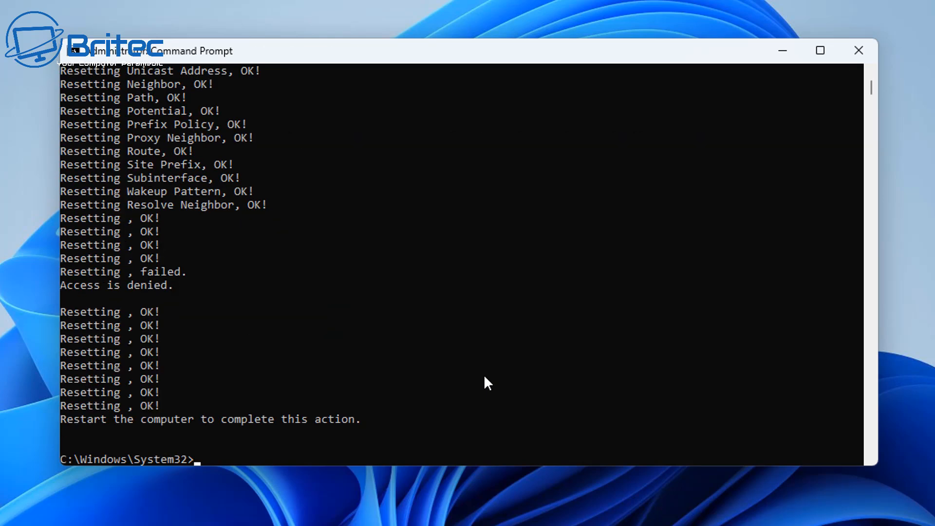
pyautogui.moveTo(269, 286)
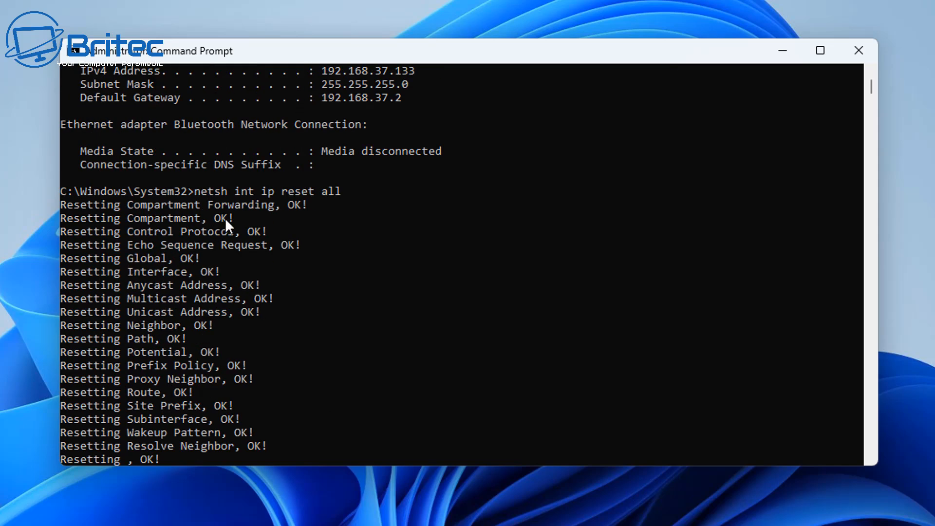
pyautogui.moveTo(283, 311)
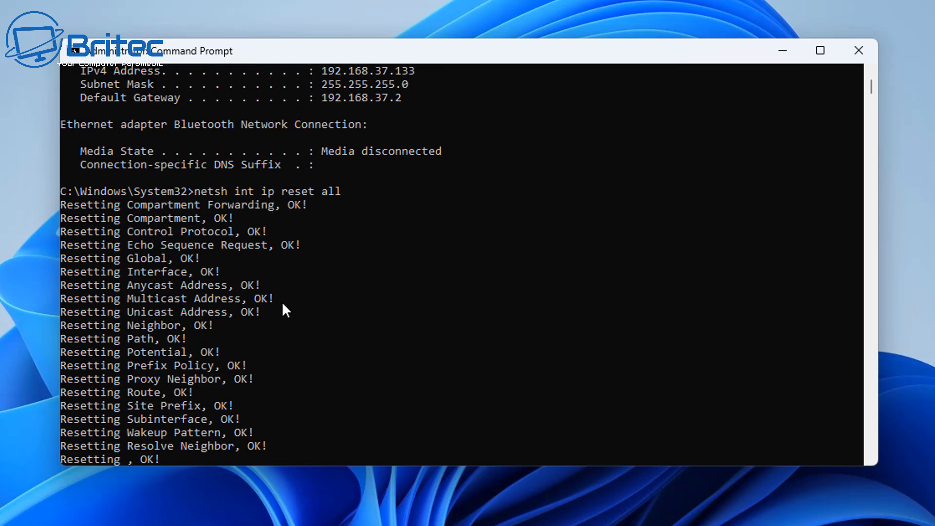
pyautogui.moveTo(251, 375)
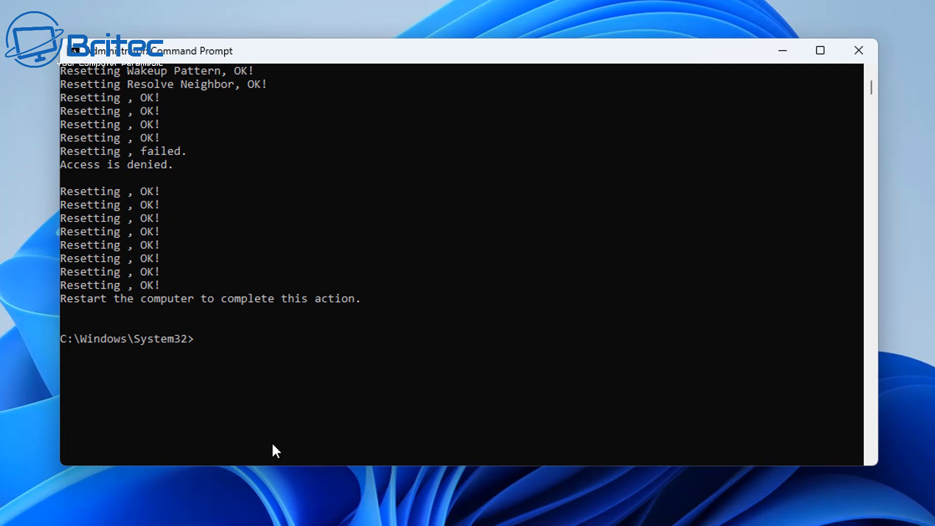
# Run netsh winhttp reset proxy so WinHTTP reports direct access
pyautogui.write('net')
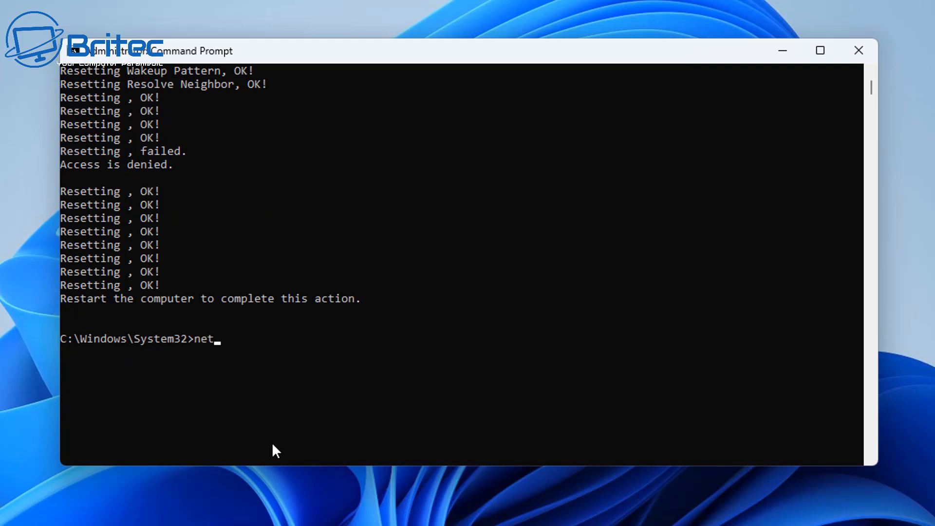
pyautogui.write('sh')
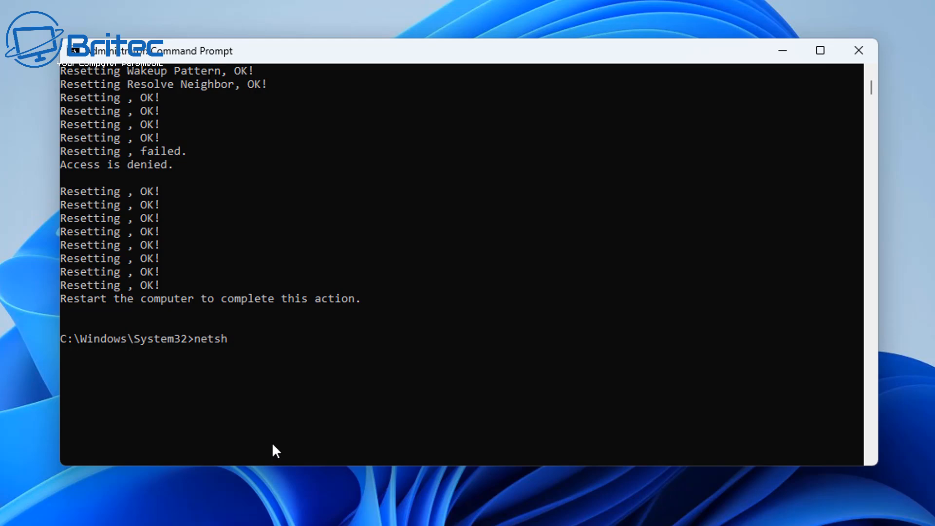
pyautogui.write('winhttp')
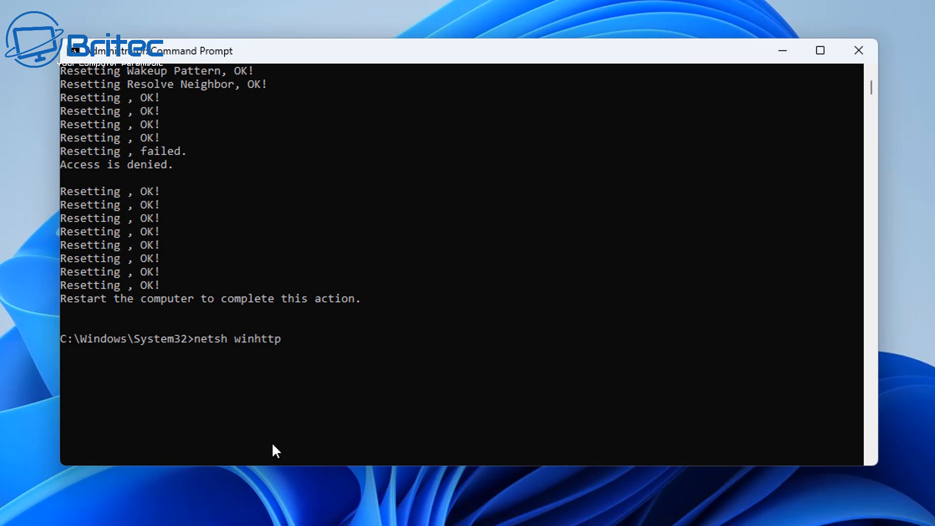
pyautogui.write('r')
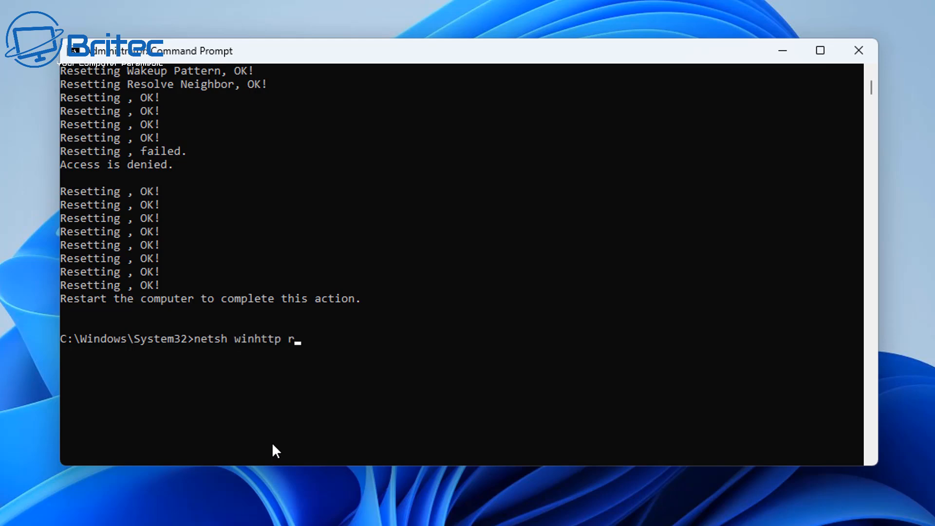
pyautogui.write('eset pro')
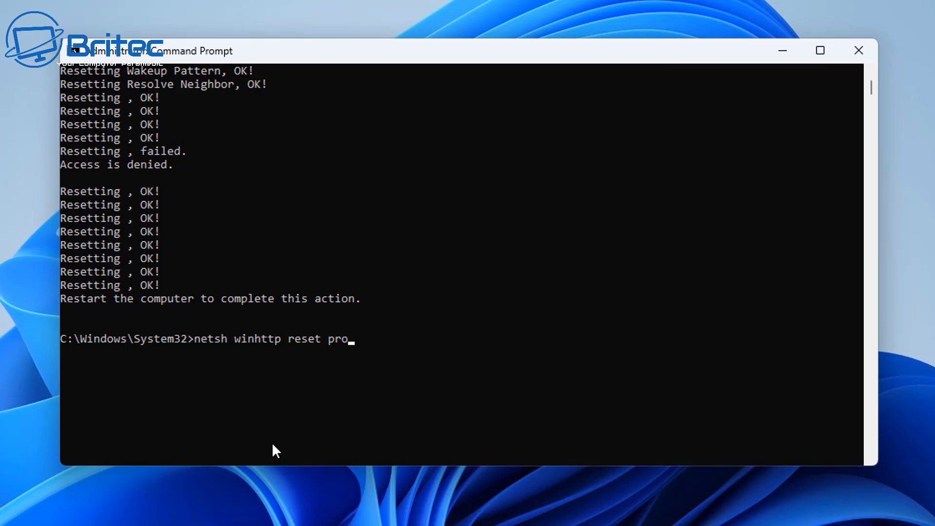
pyautogui.press('Enter')
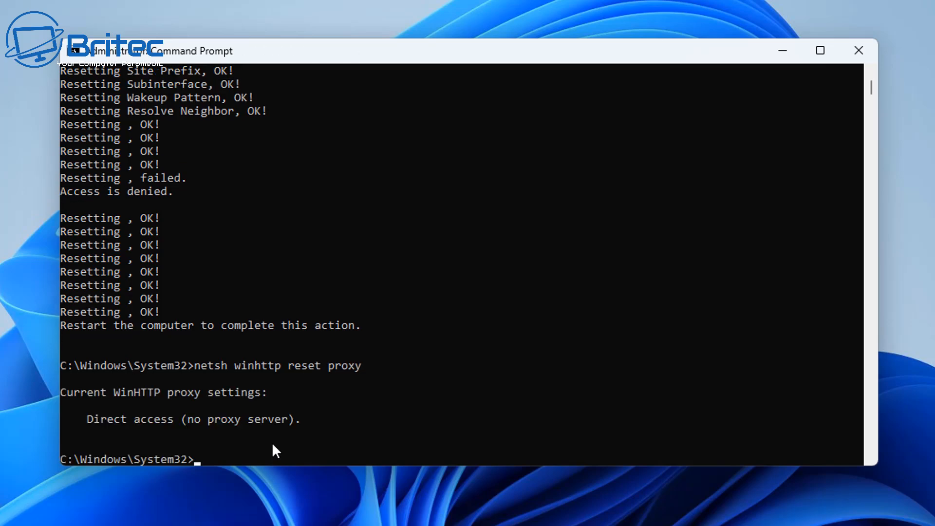
pyautogui.moveTo(331, 438)
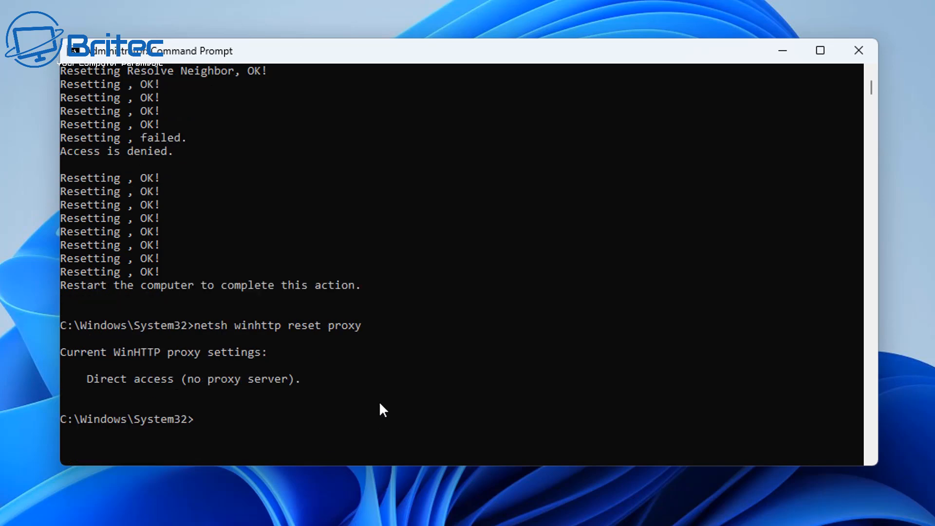
# Run ipconfig /flushdns to clear the DNS cache, then close Command Prompt
pyautogui.write('ip')
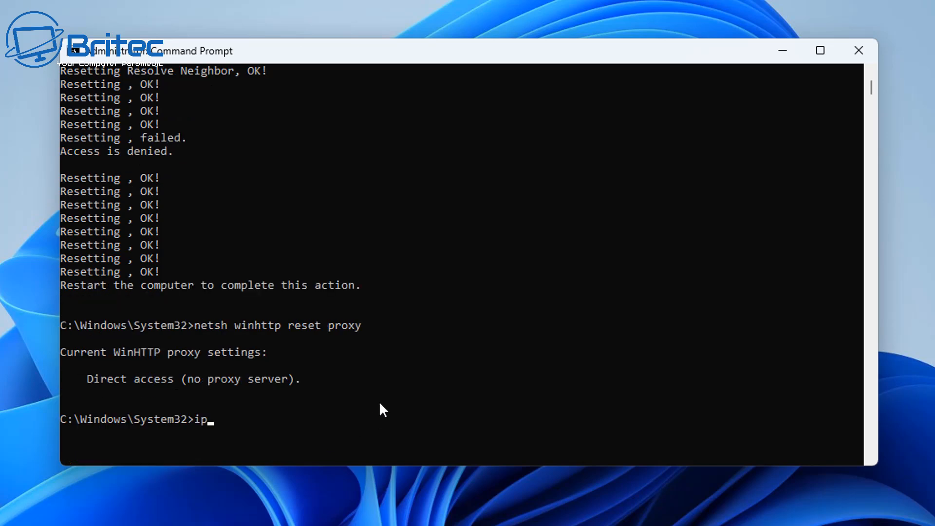
pyautogui.write('config /f')
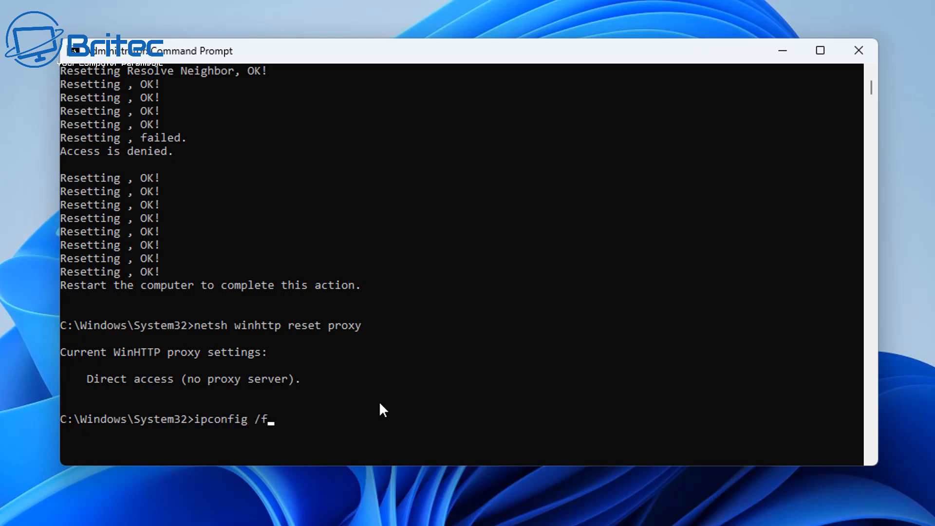
pyautogui.write('lushdns')
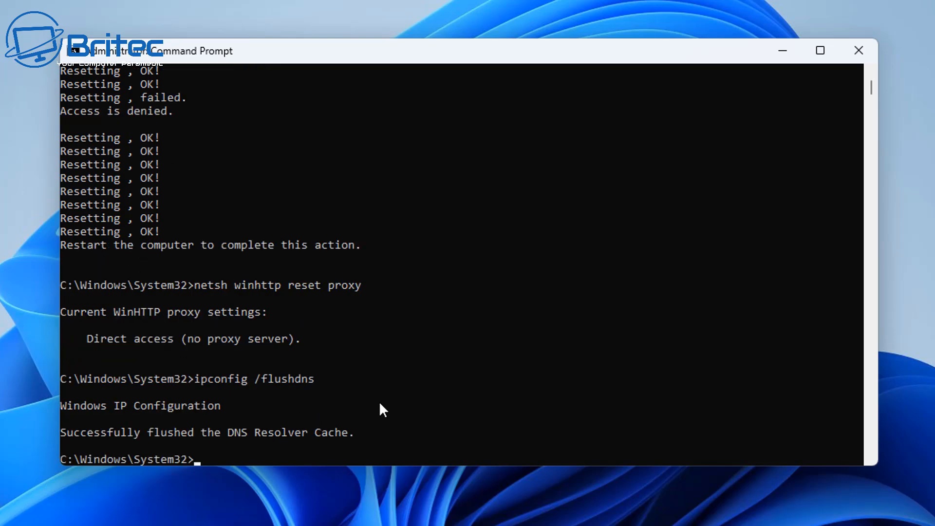
pyautogui.moveTo(528, 381)
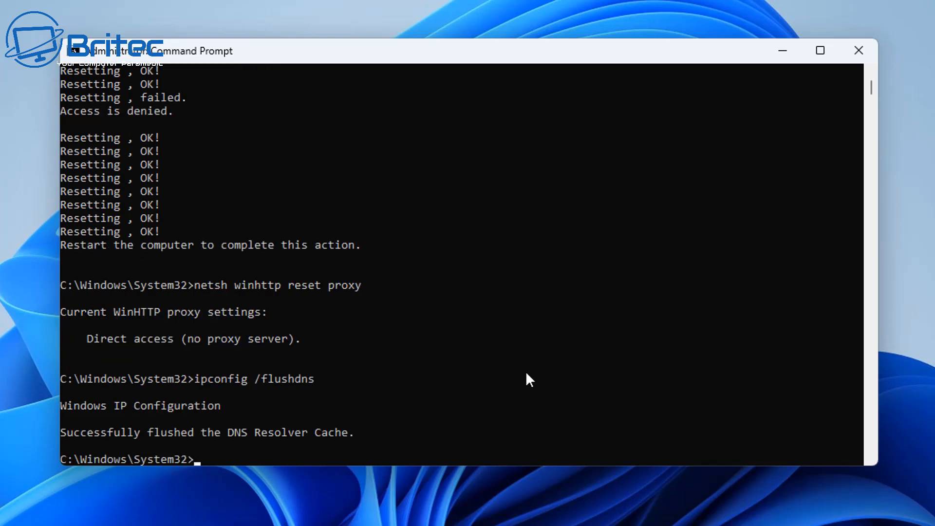
pyautogui.moveTo(508, 436)
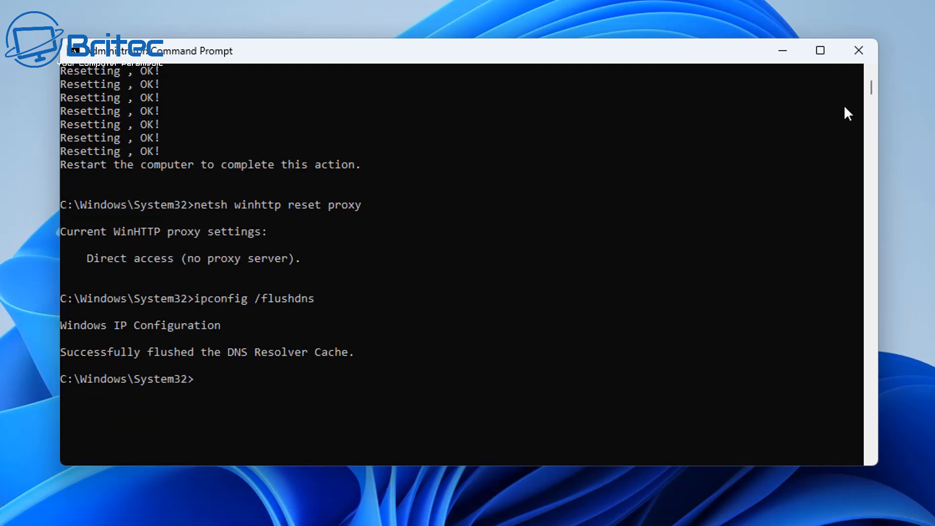
pyautogui.click(857, 50)
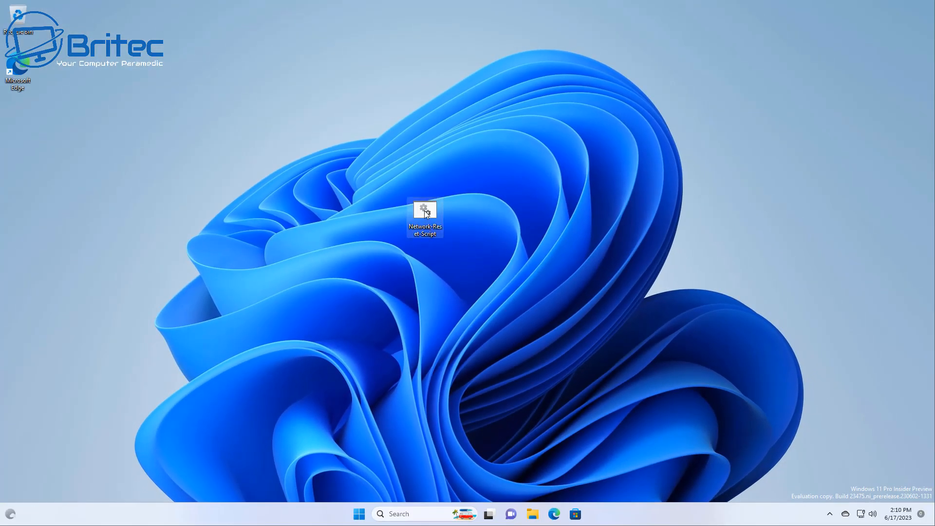
# Edit the desktop Network-Reset-Script to view its batch commands in Notepad
pyautogui.rightClick(425, 213)
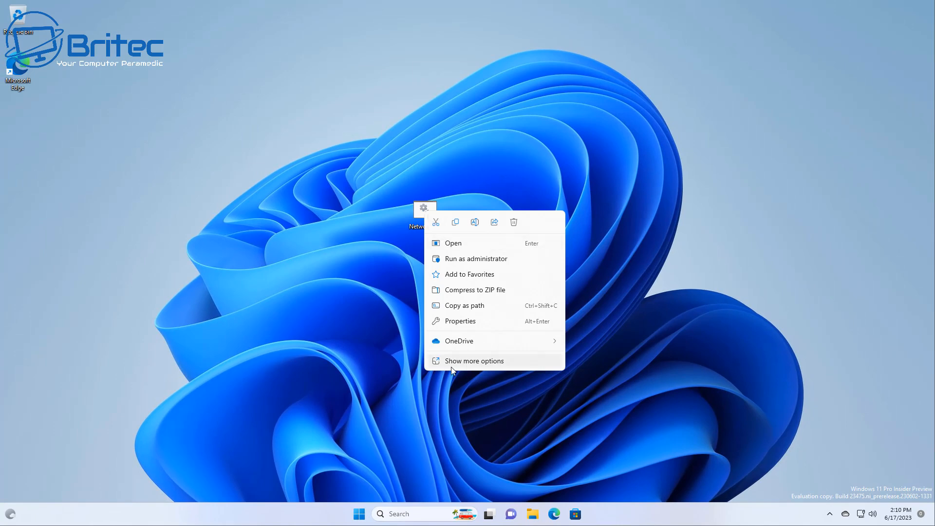
pyautogui.click(453, 243)
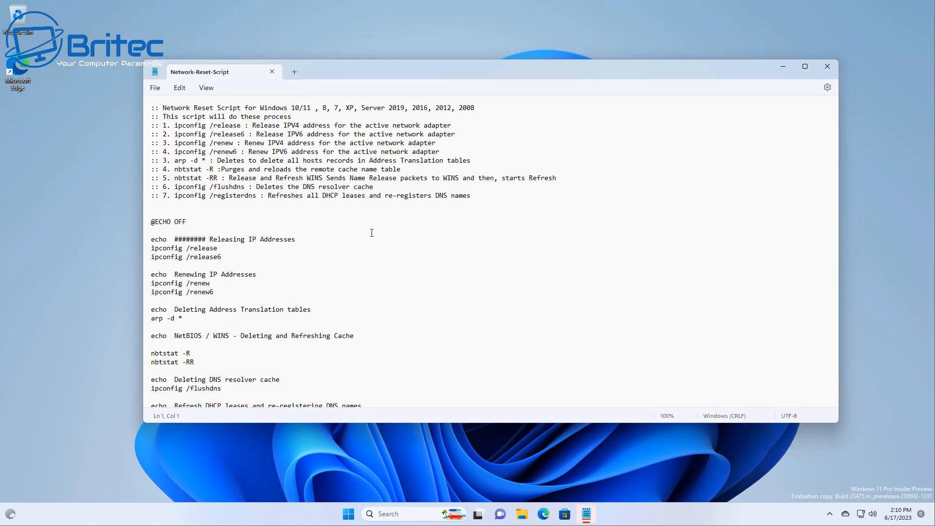
# Scroll through the script's release, renew and flushdns commands, then close Notepad
pyautogui.scroll(-3)
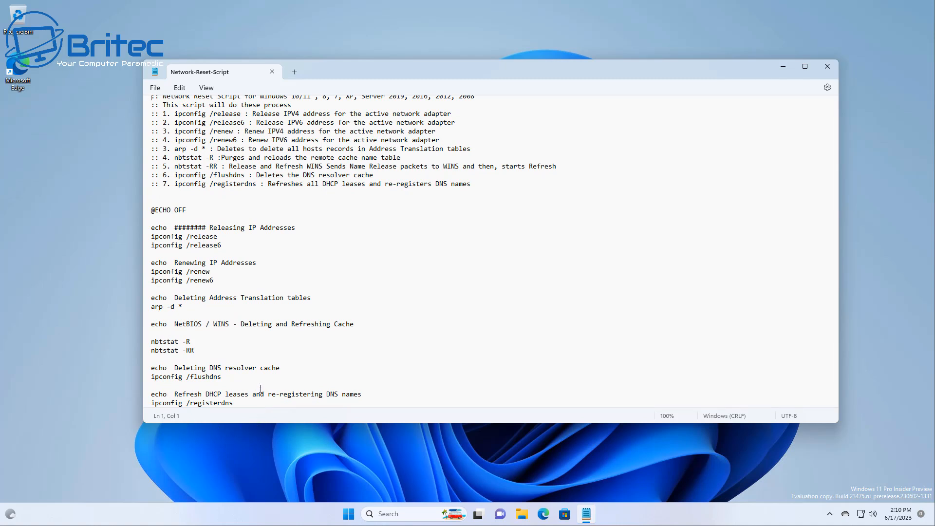
pyautogui.moveTo(257, 387)
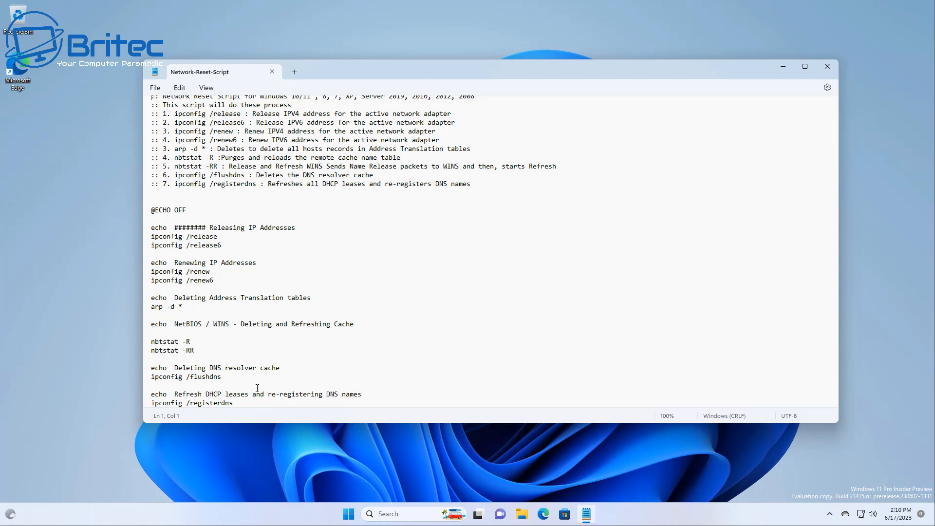
pyautogui.moveTo(770, 67)
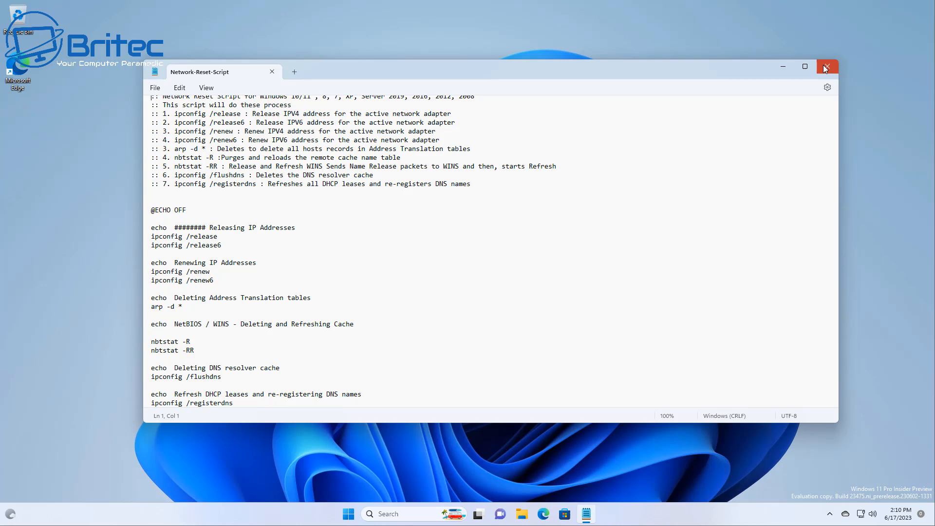
pyautogui.click(826, 67)
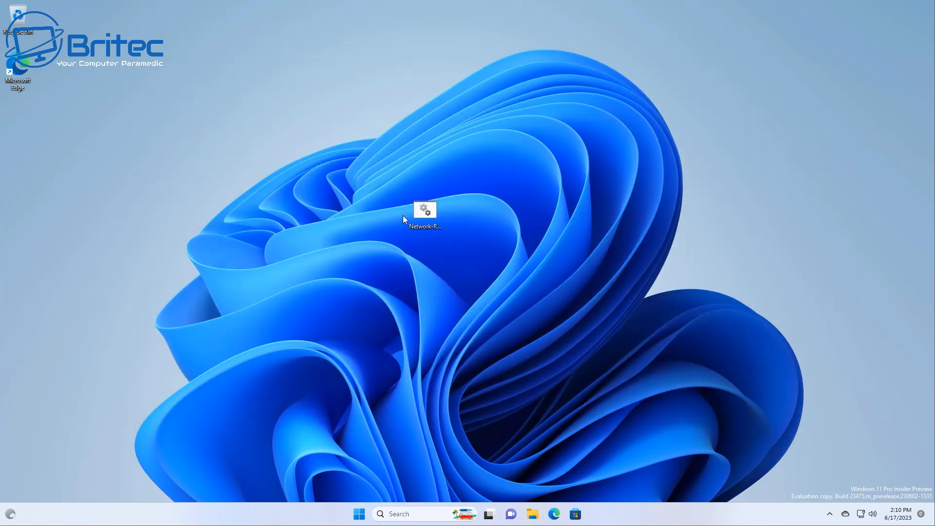
# Run Network-Reset-Script as administrator, approving the UAC prompt so cmd executes it
pyautogui.rightClick(425, 210)
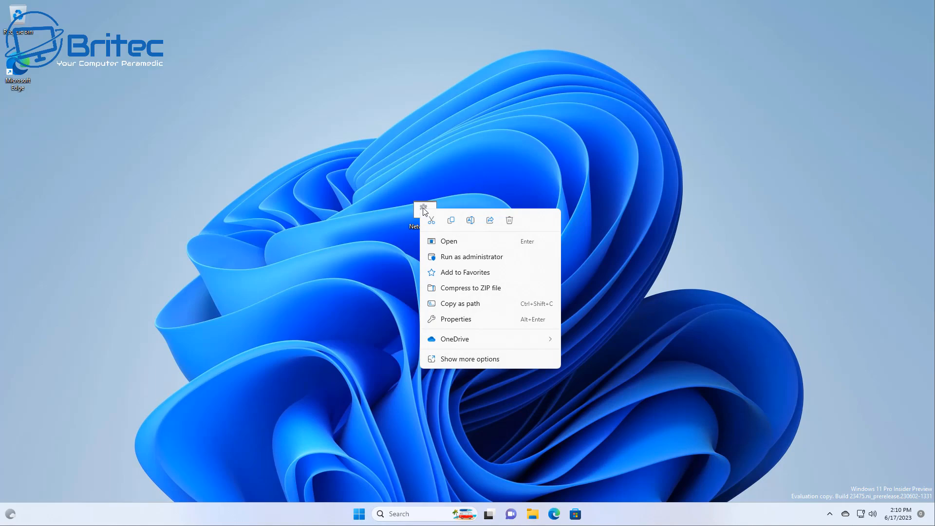
pyautogui.click(472, 257)
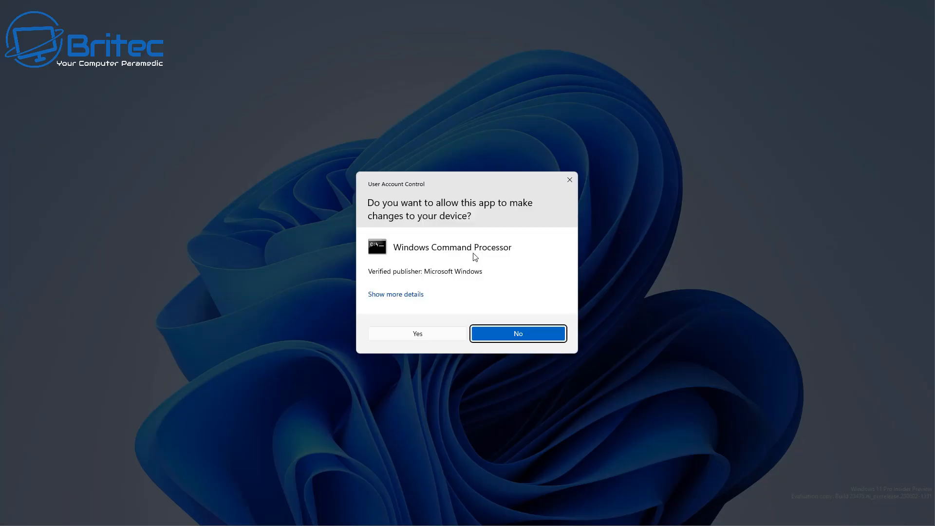
pyautogui.click(417, 333)
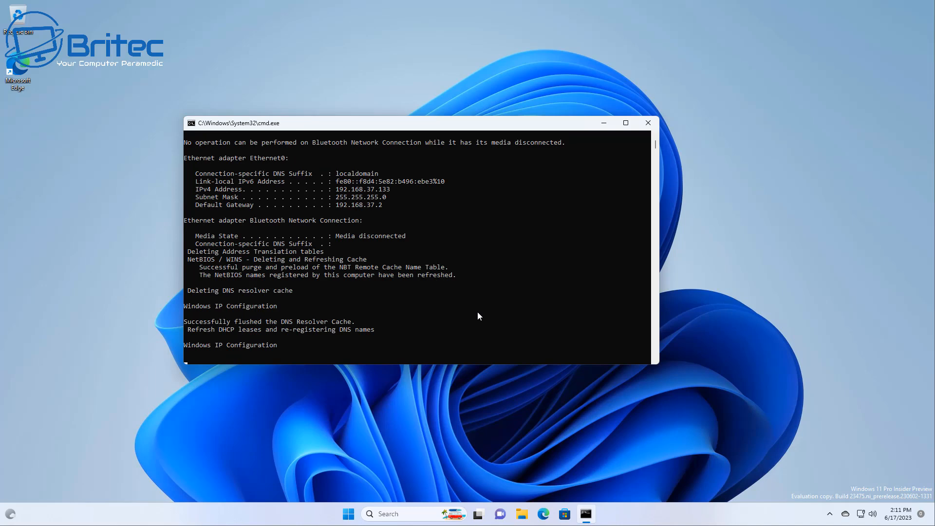
pyautogui.click(648, 123)
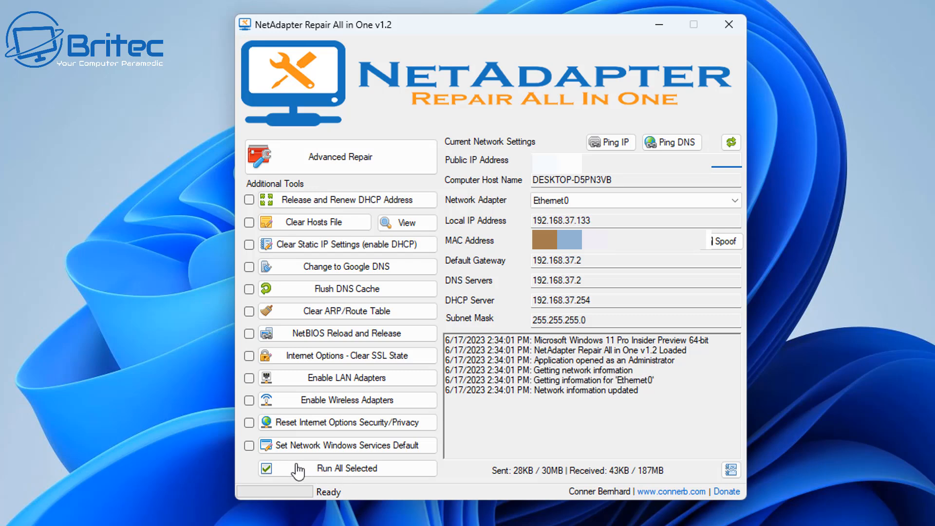
pyautogui.moveTo(279, 319)
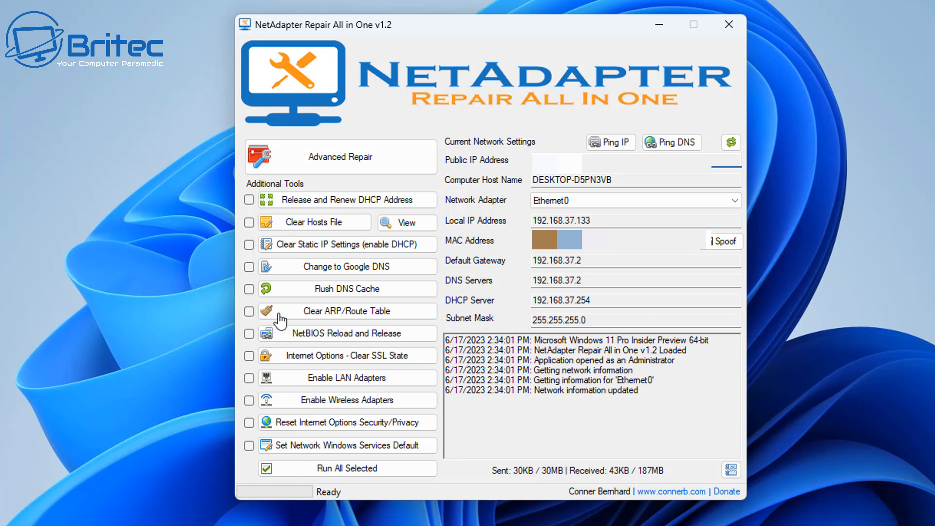
pyautogui.moveTo(229, 209)
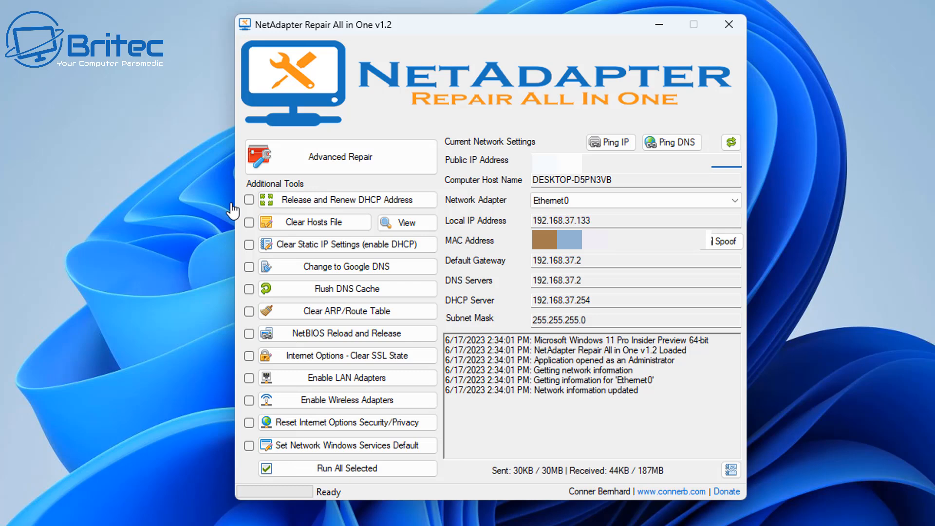
pyautogui.moveTo(248, 224)
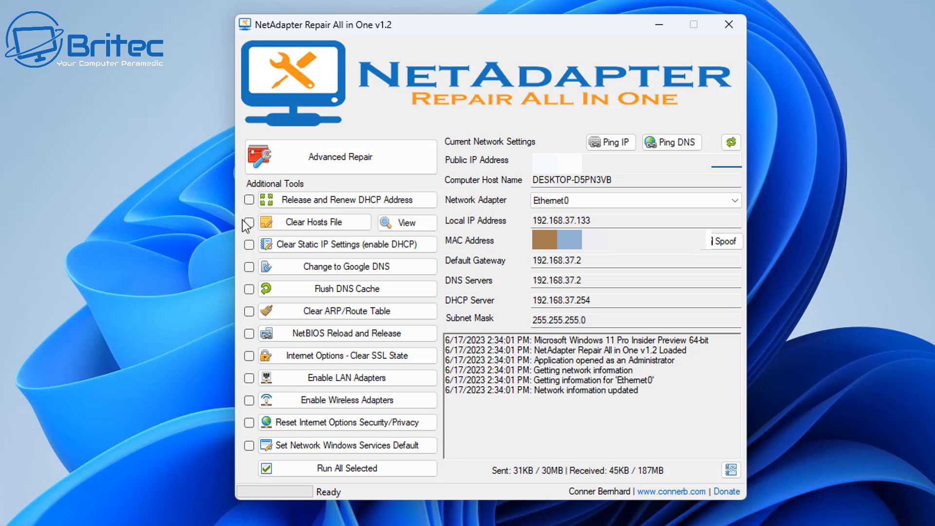
pyautogui.click(249, 199)
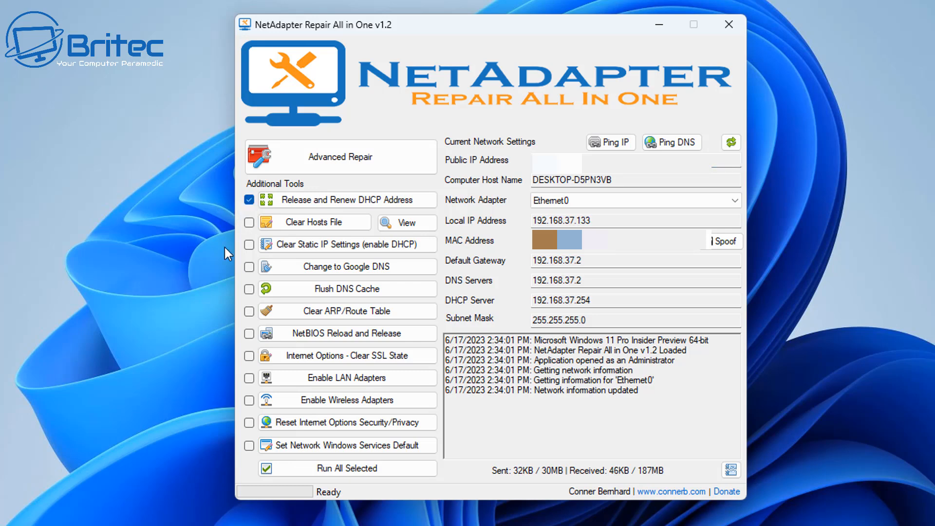
pyautogui.click(249, 222)
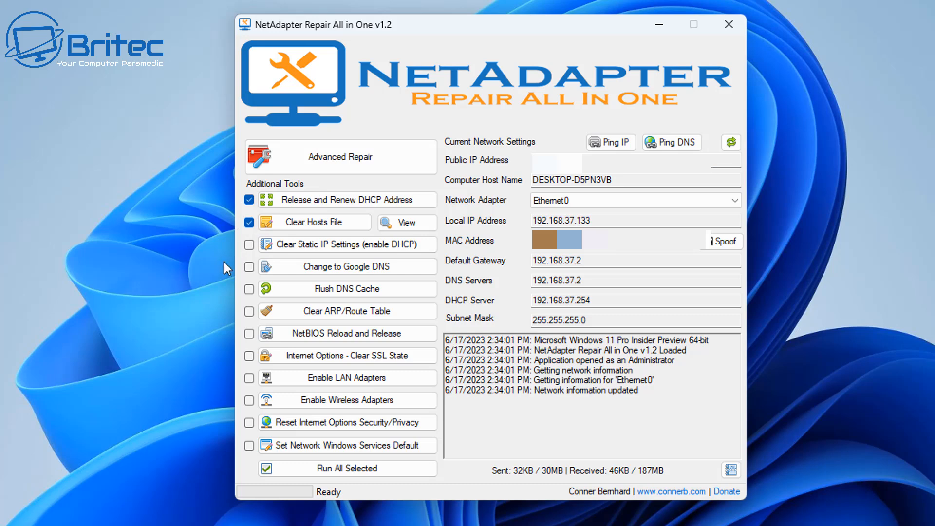
pyautogui.moveTo(261, 263)
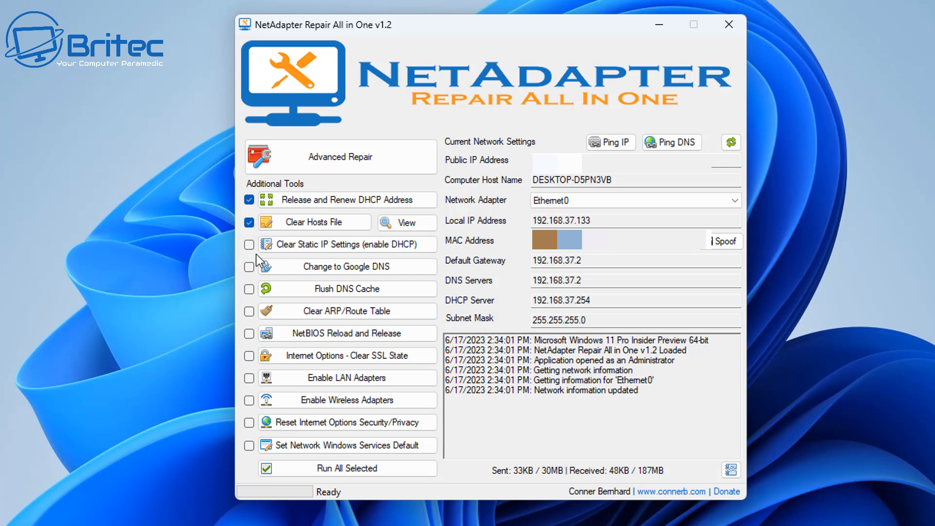
pyautogui.click(250, 244)
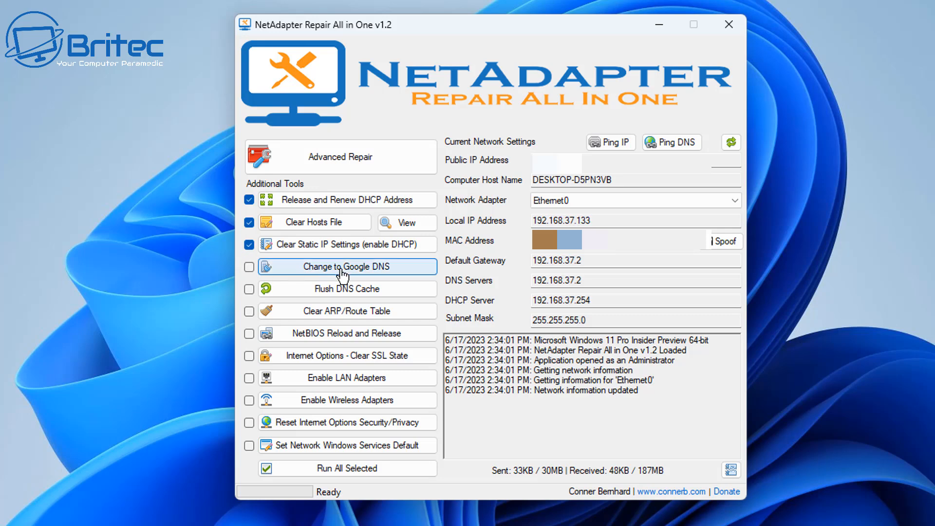
pyautogui.moveTo(255, 298)
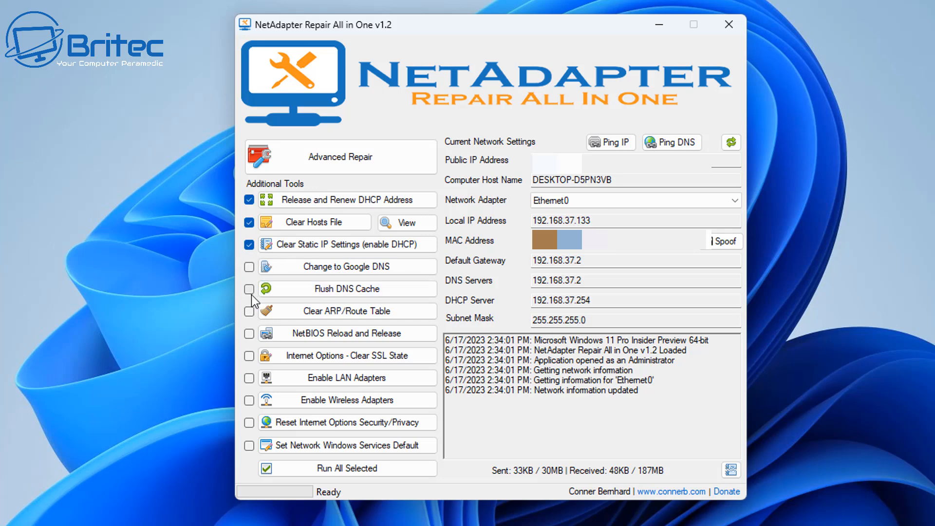
pyautogui.click(248, 289)
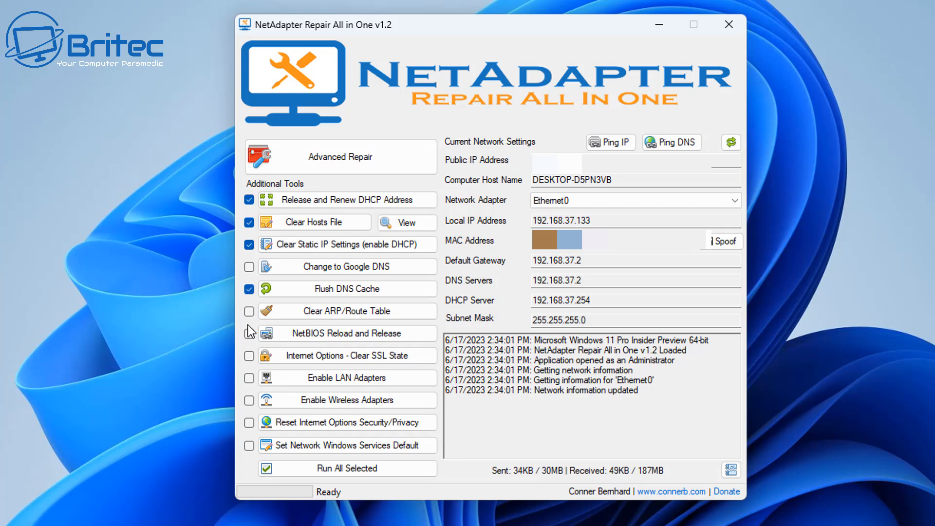
pyautogui.click(248, 311)
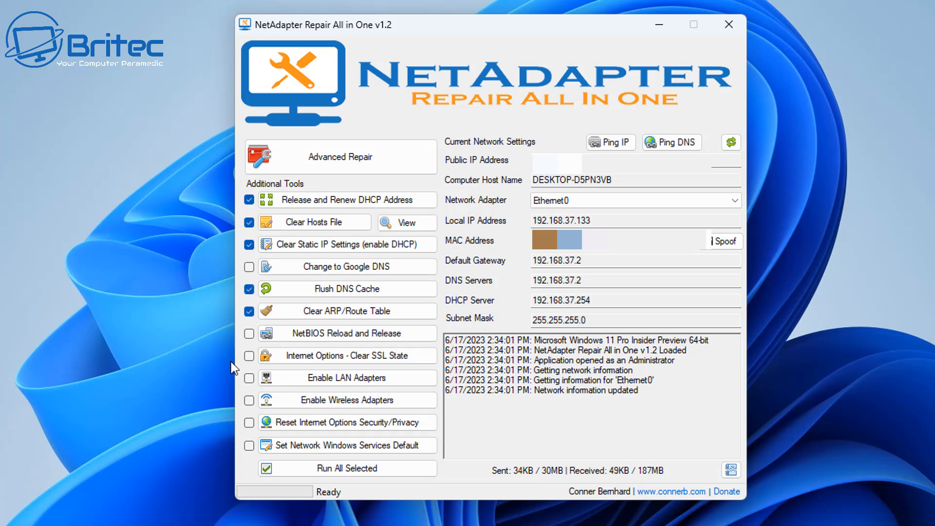
pyautogui.moveTo(319, 346)
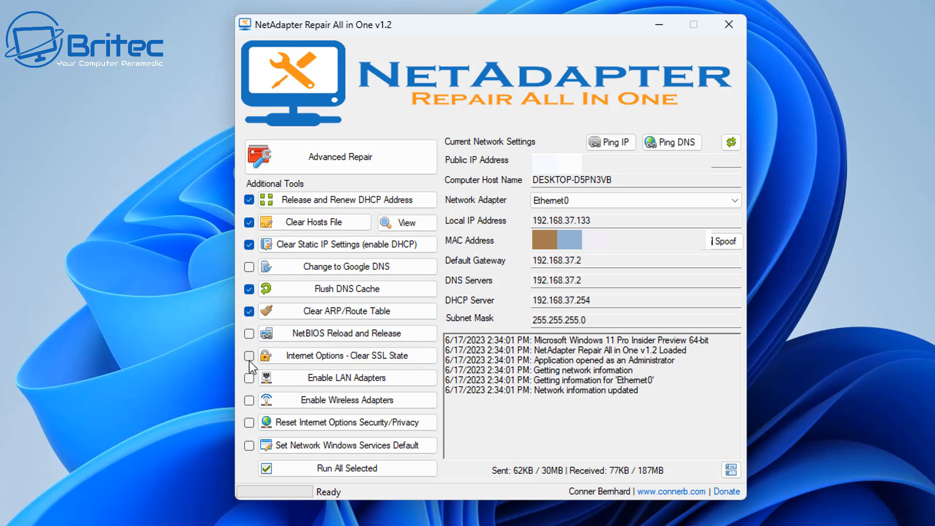
pyautogui.click(248, 355)
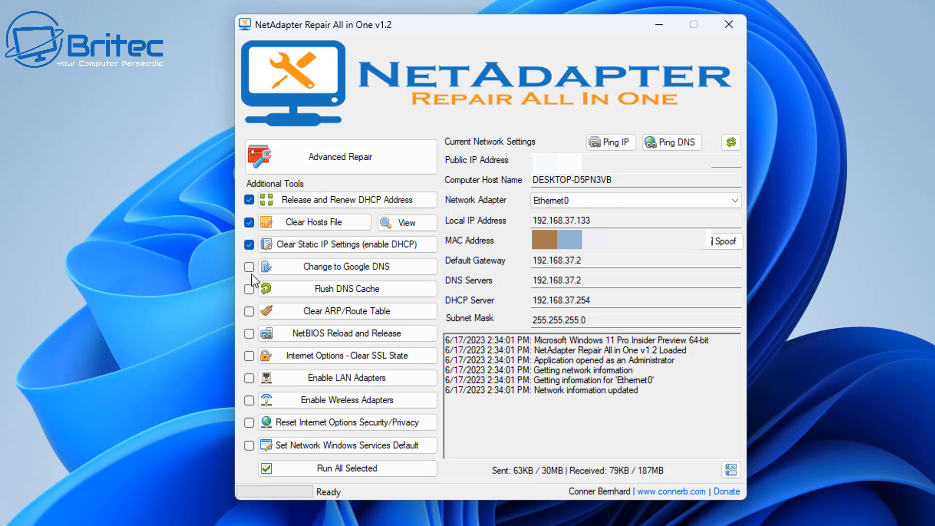
pyautogui.click(249, 200)
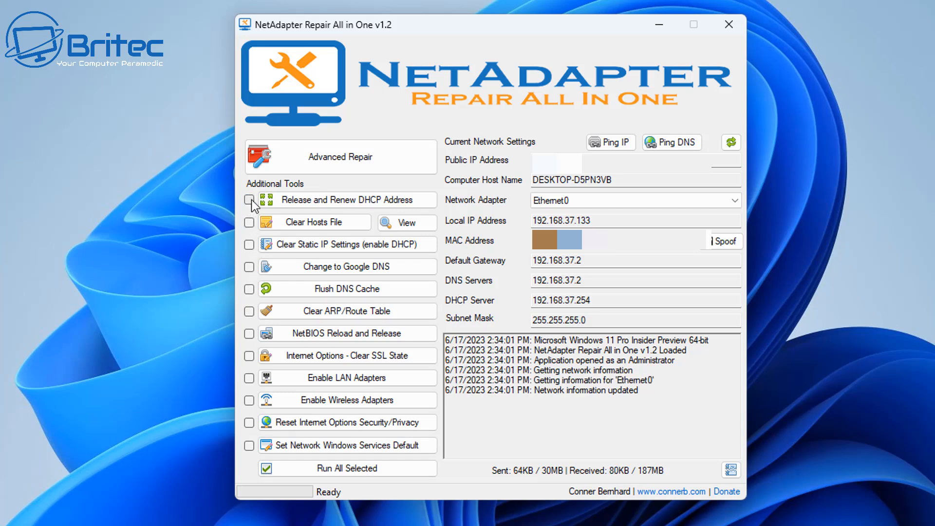
pyautogui.moveTo(311, 207)
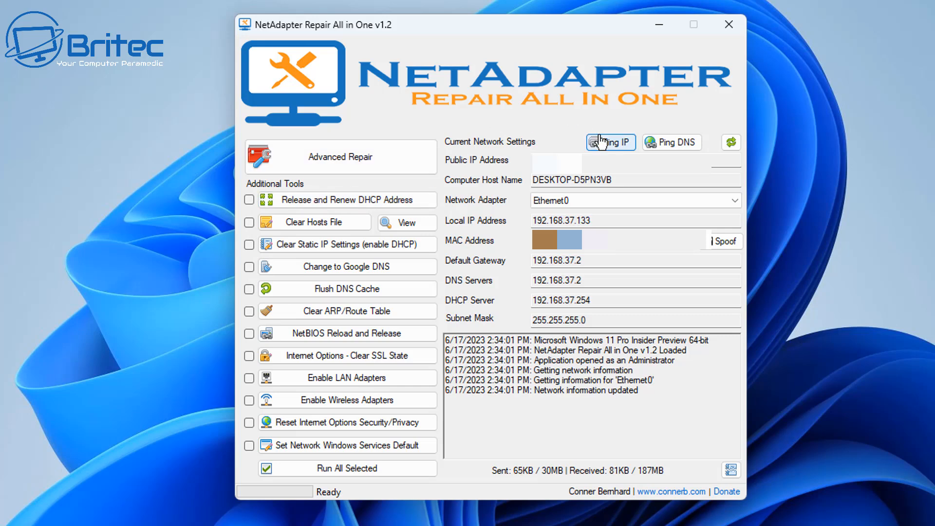
pyautogui.moveTo(374, 150)
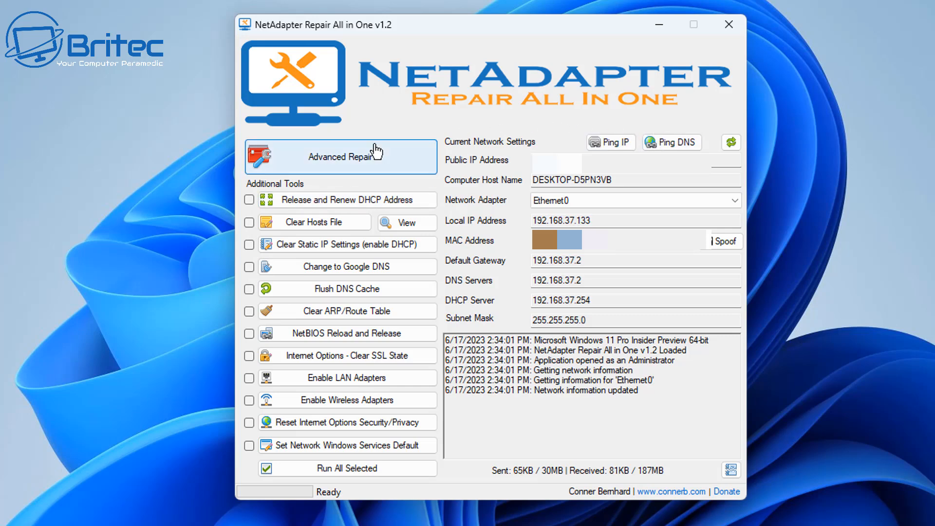
# Run Advanced Repair (Winsock/TCP IP, proxy, firewall), confirm it, restart now and dismiss the sign-out notice
pyautogui.click(341, 155)
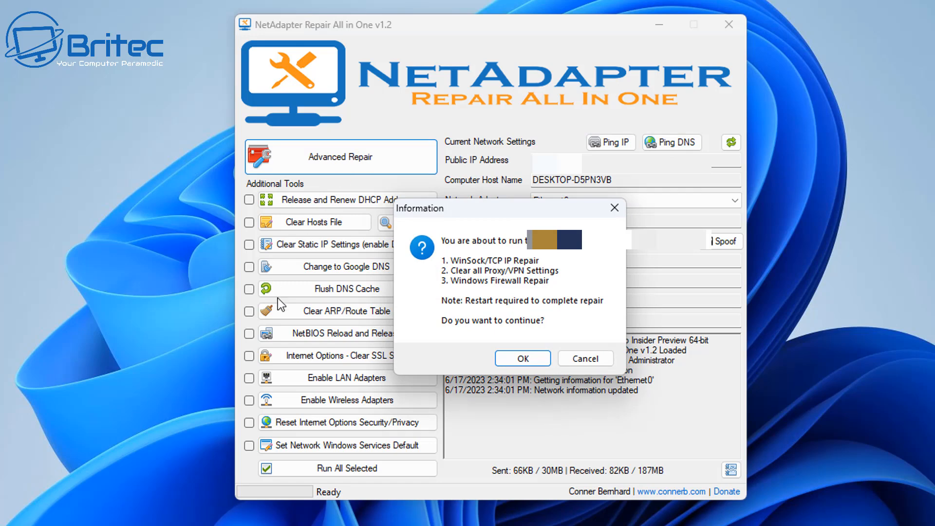
pyautogui.moveTo(576, 261)
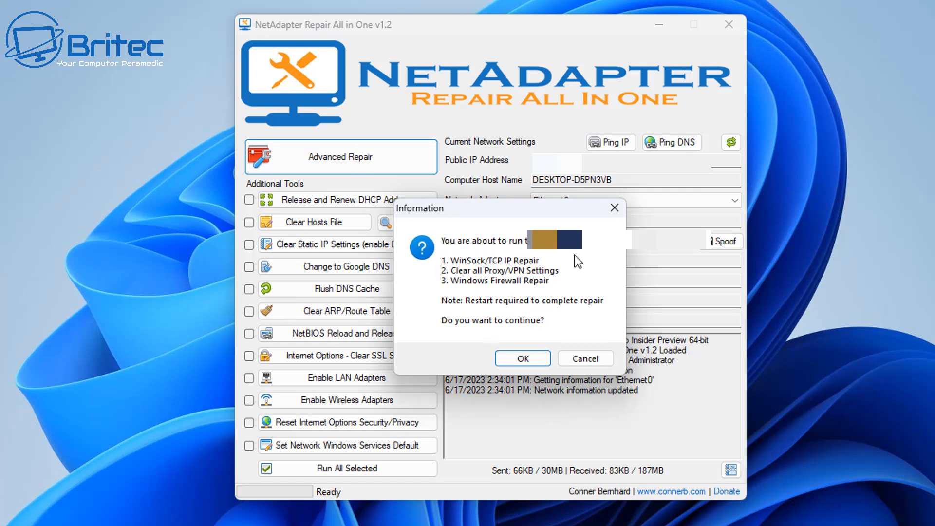
pyautogui.moveTo(538, 284)
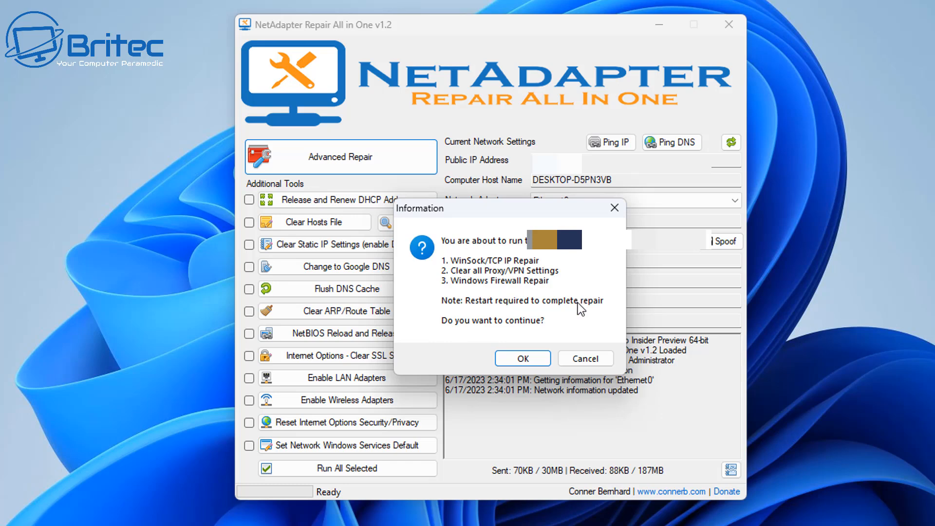
pyautogui.click(522, 358)
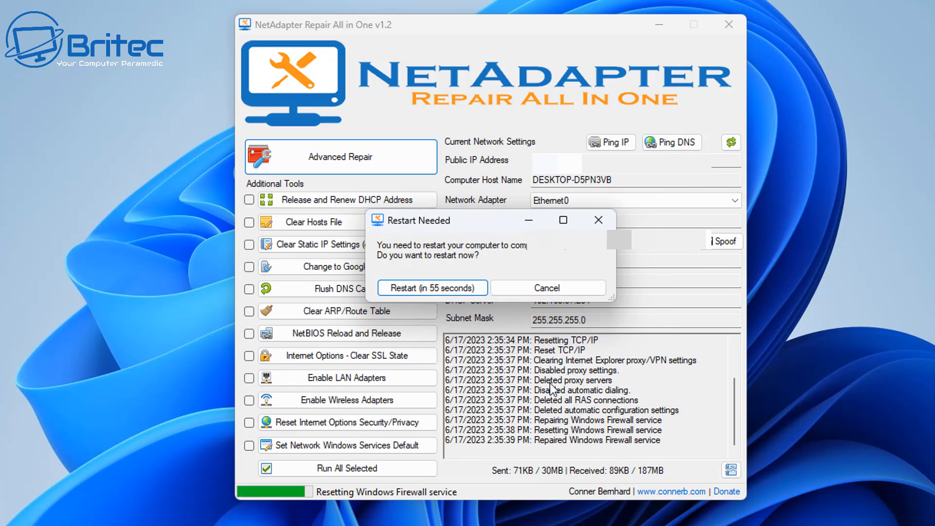
pyautogui.click(431, 287)
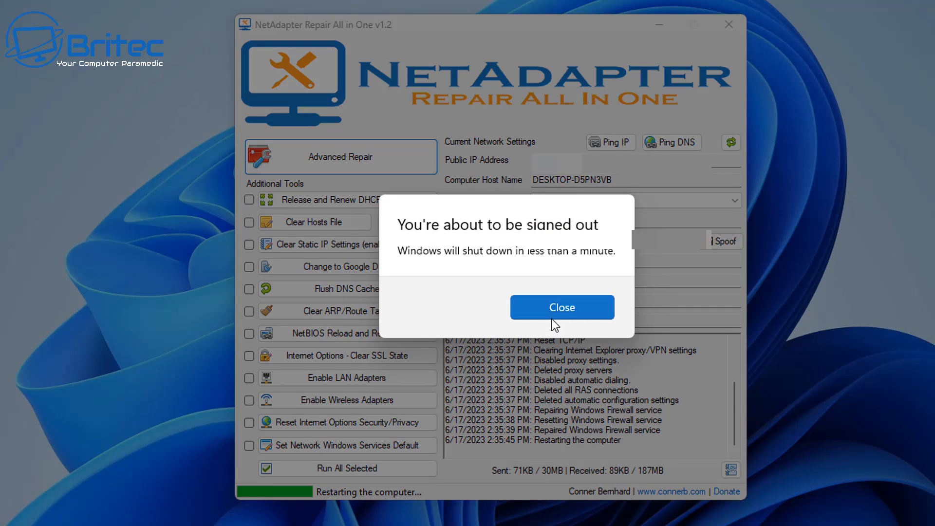
pyautogui.click(562, 307)
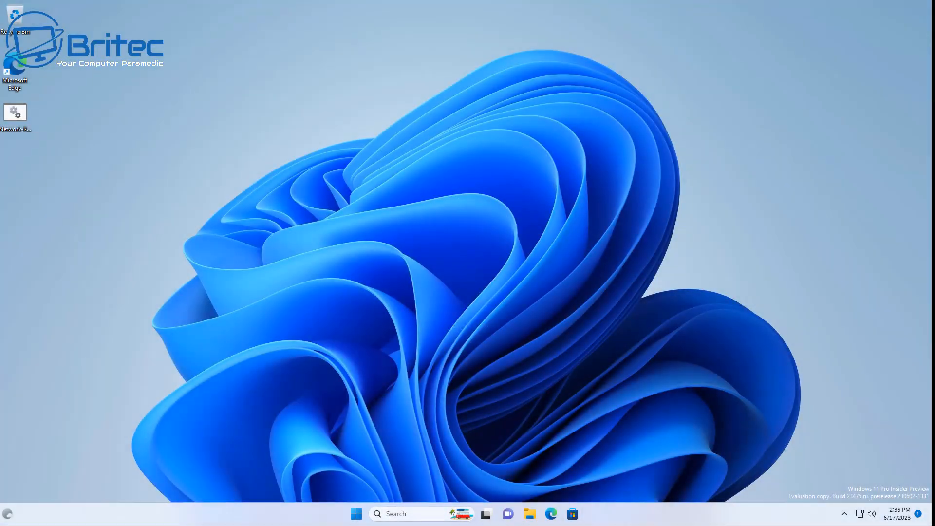
pyautogui.moveTo(832, 456)
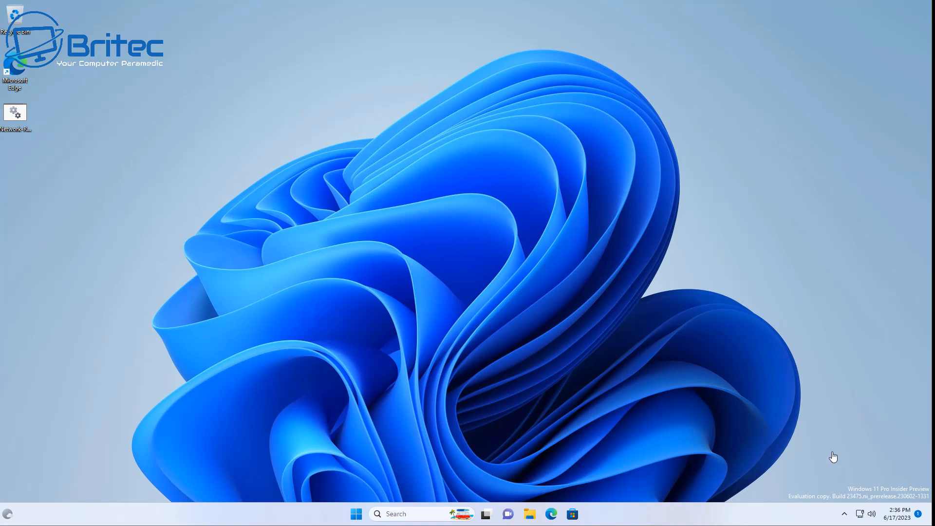
pyautogui.moveTo(744, 390)
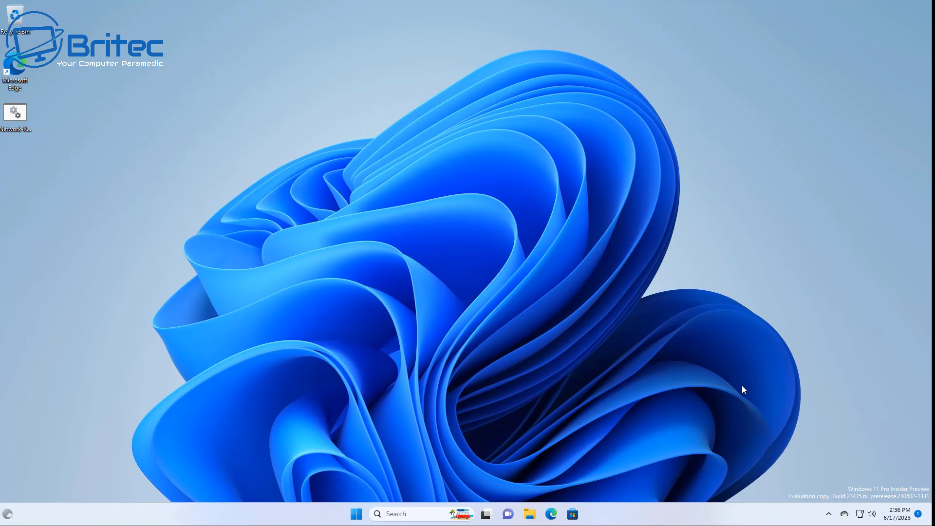
pyautogui.moveTo(506, 501)
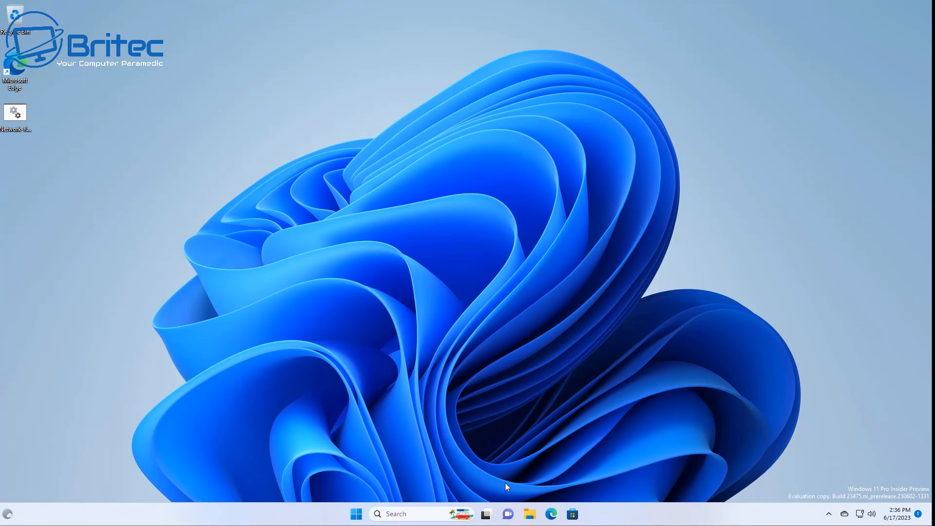
pyautogui.moveTo(452, 322)
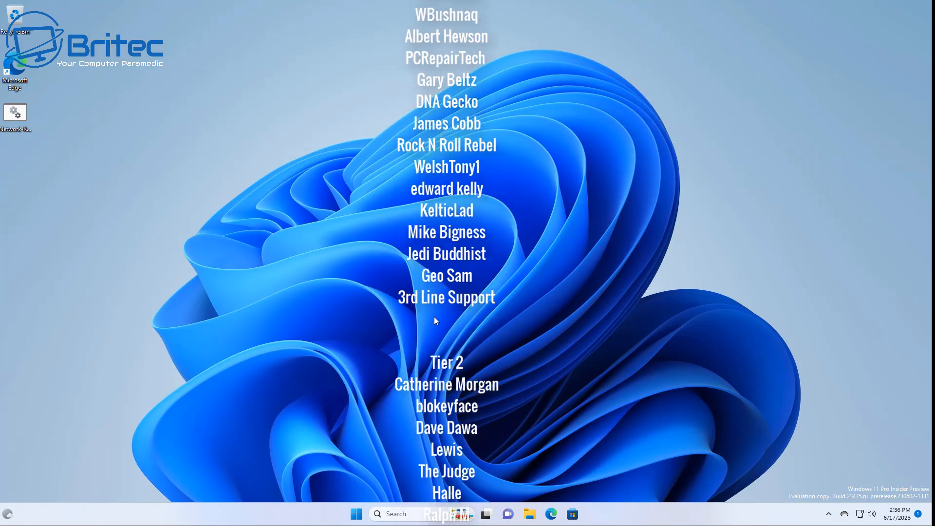
pyautogui.scroll(-3)
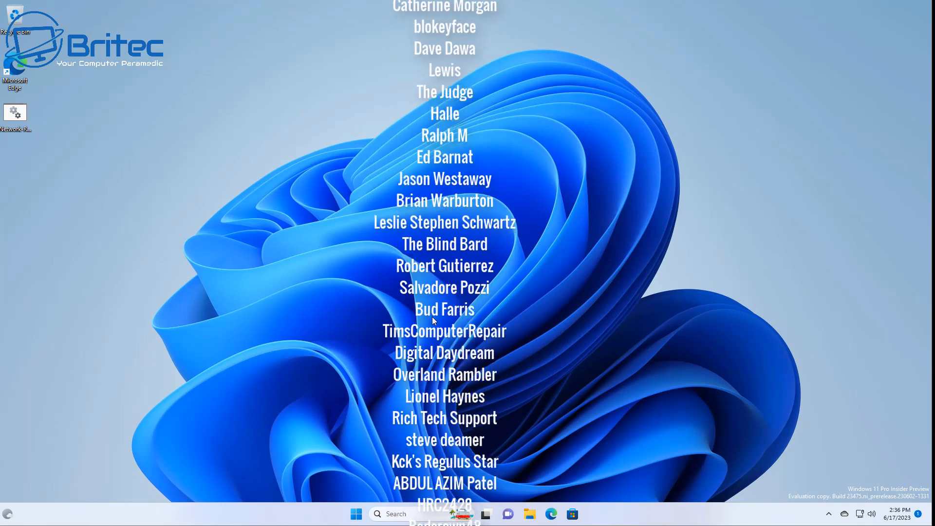
pyautogui.scroll(-3)
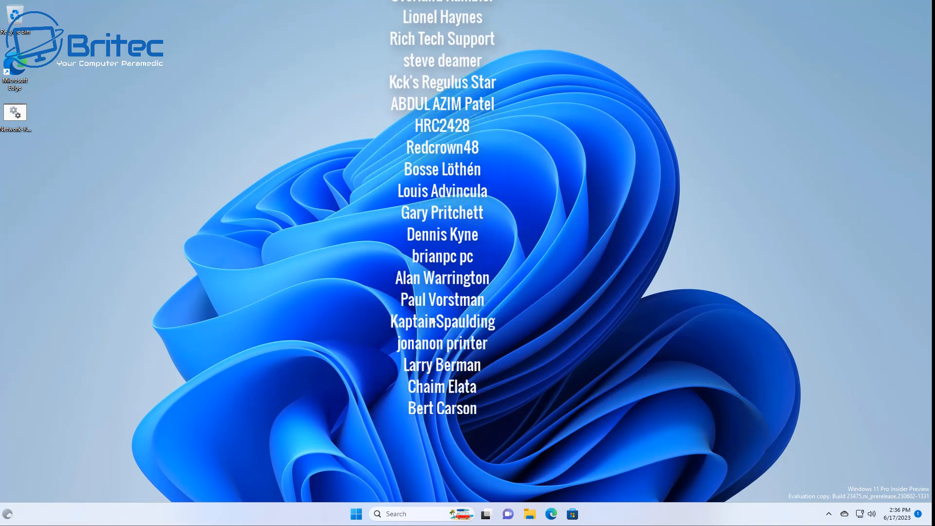
pyautogui.scroll(-3)
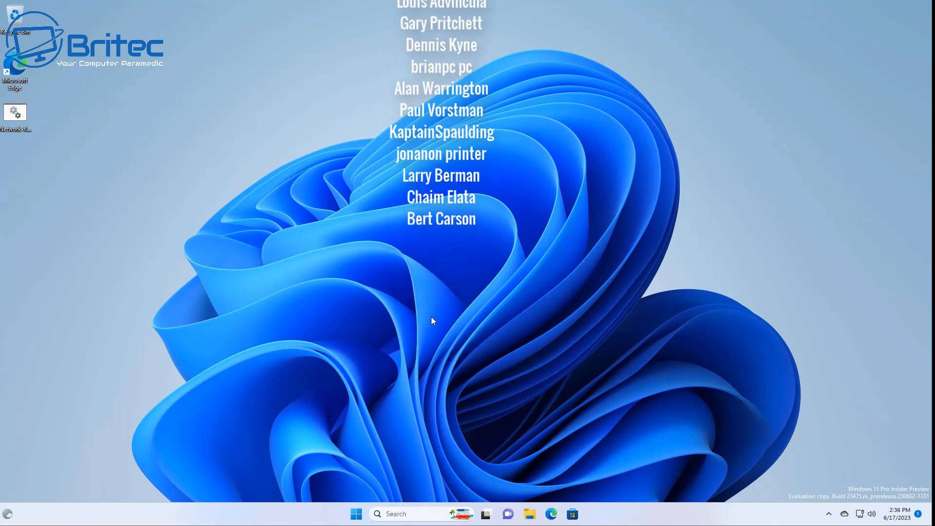